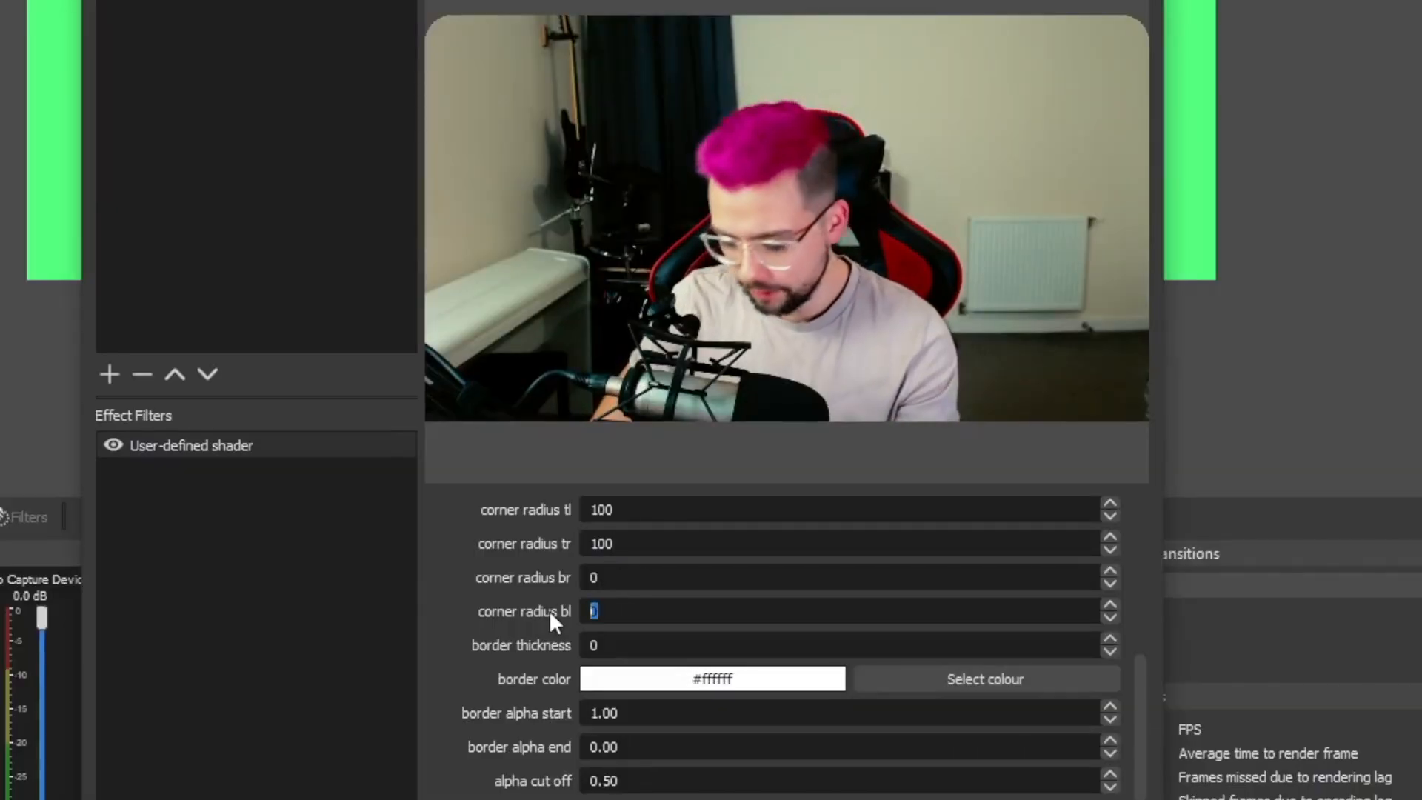
Step: Enter 500 as the webcam shader's bottom-left corner radius
type("500")
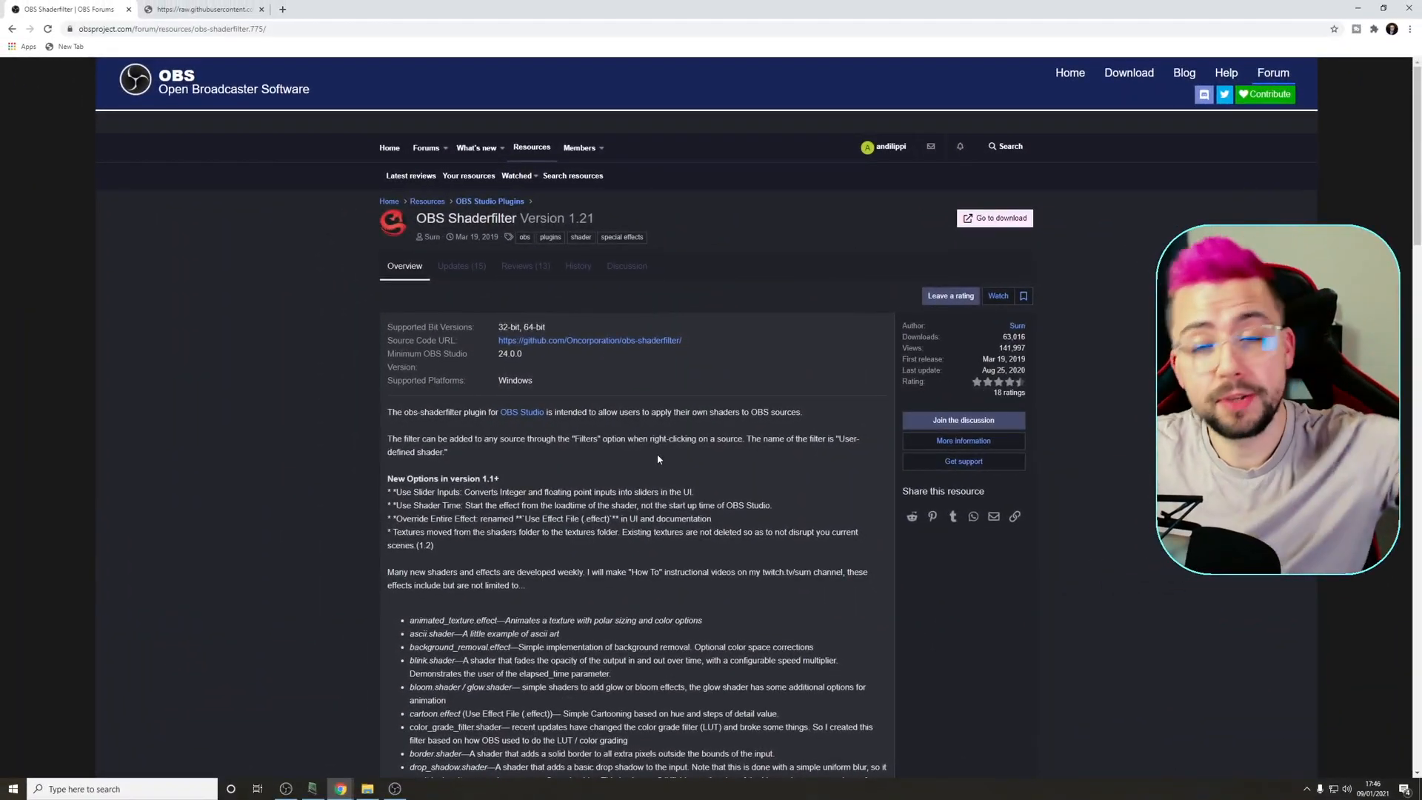
mouse_move(994, 217)
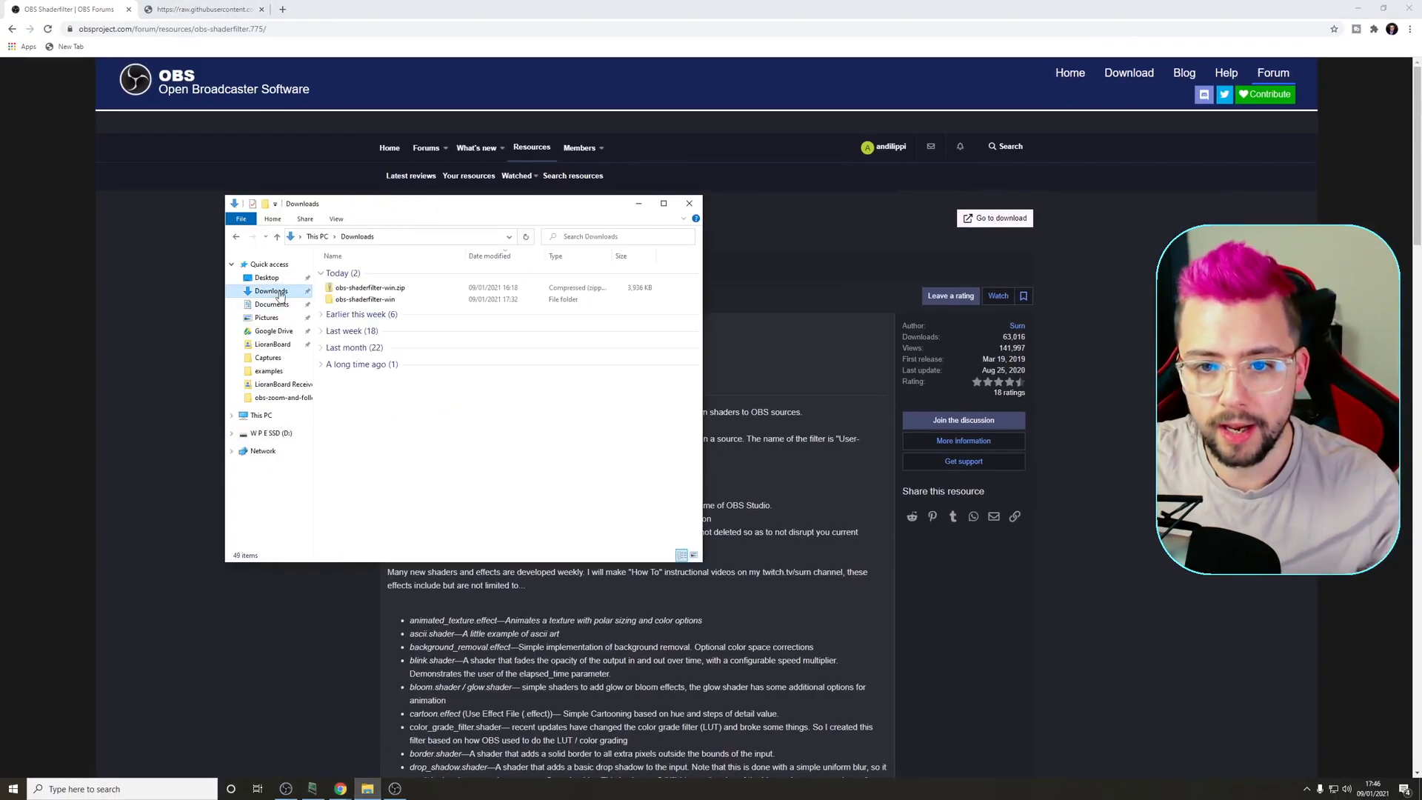
Step: Copy the data and obs-plugins folders from obs-shaderfilter-win\obs-studio
right_click(369, 288)
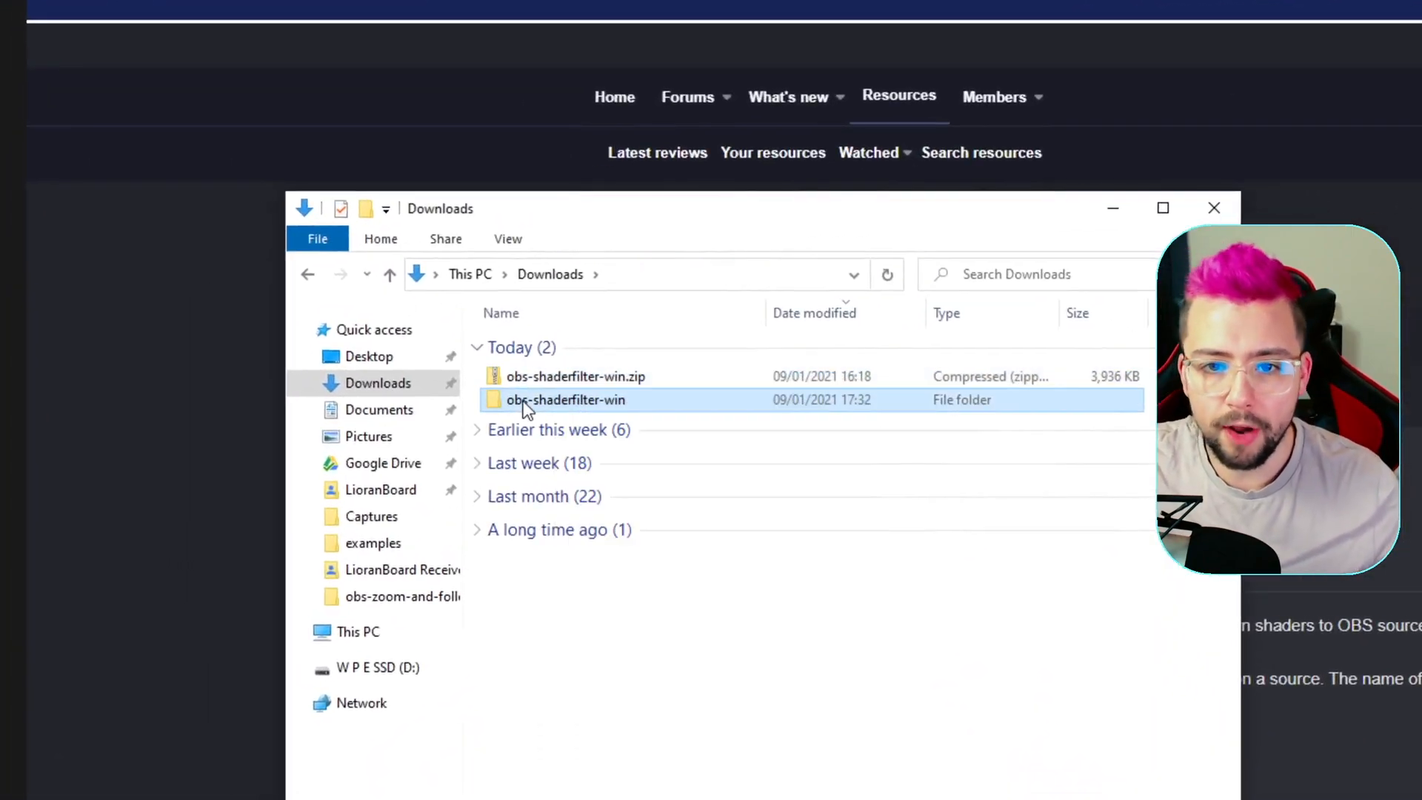
double_click(566, 400)
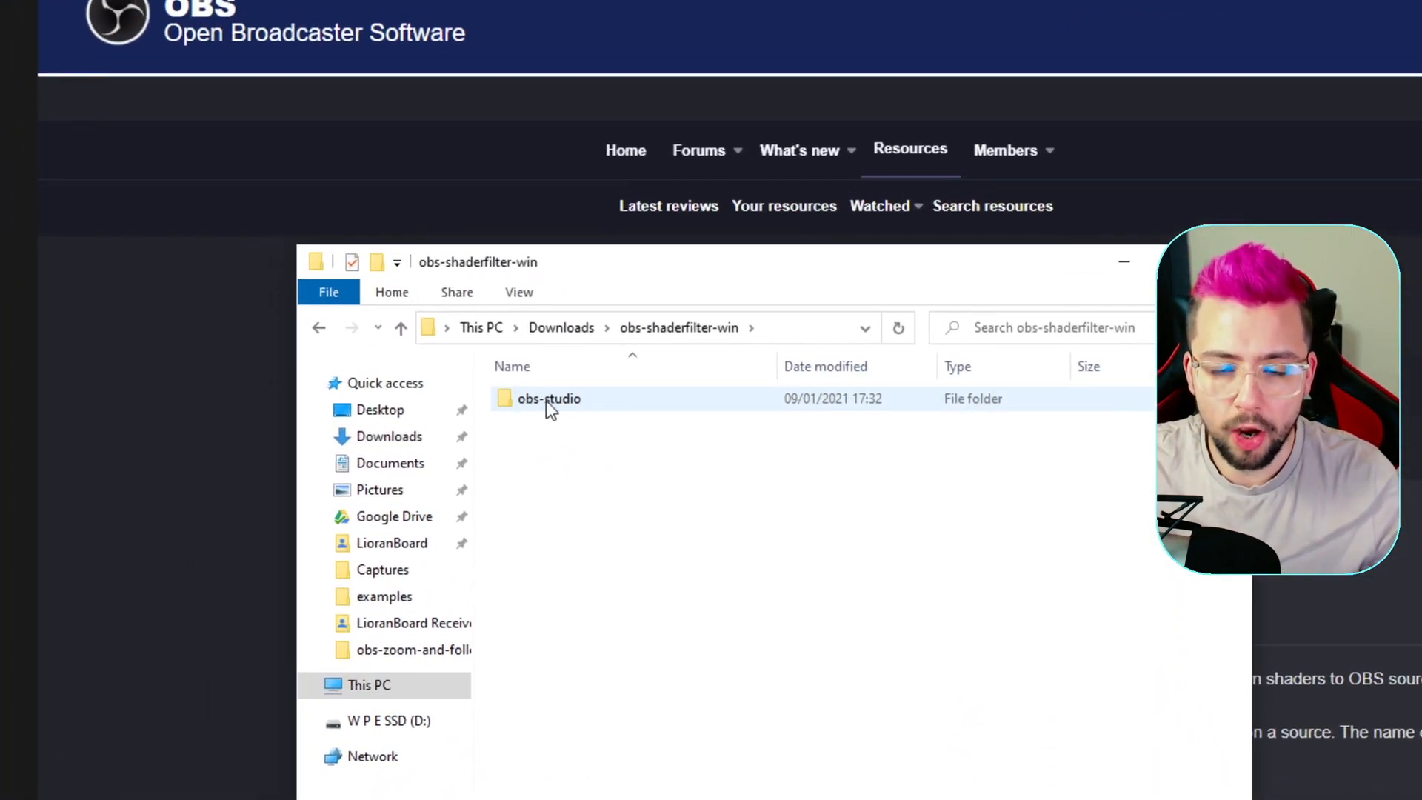
double_click(548, 398)
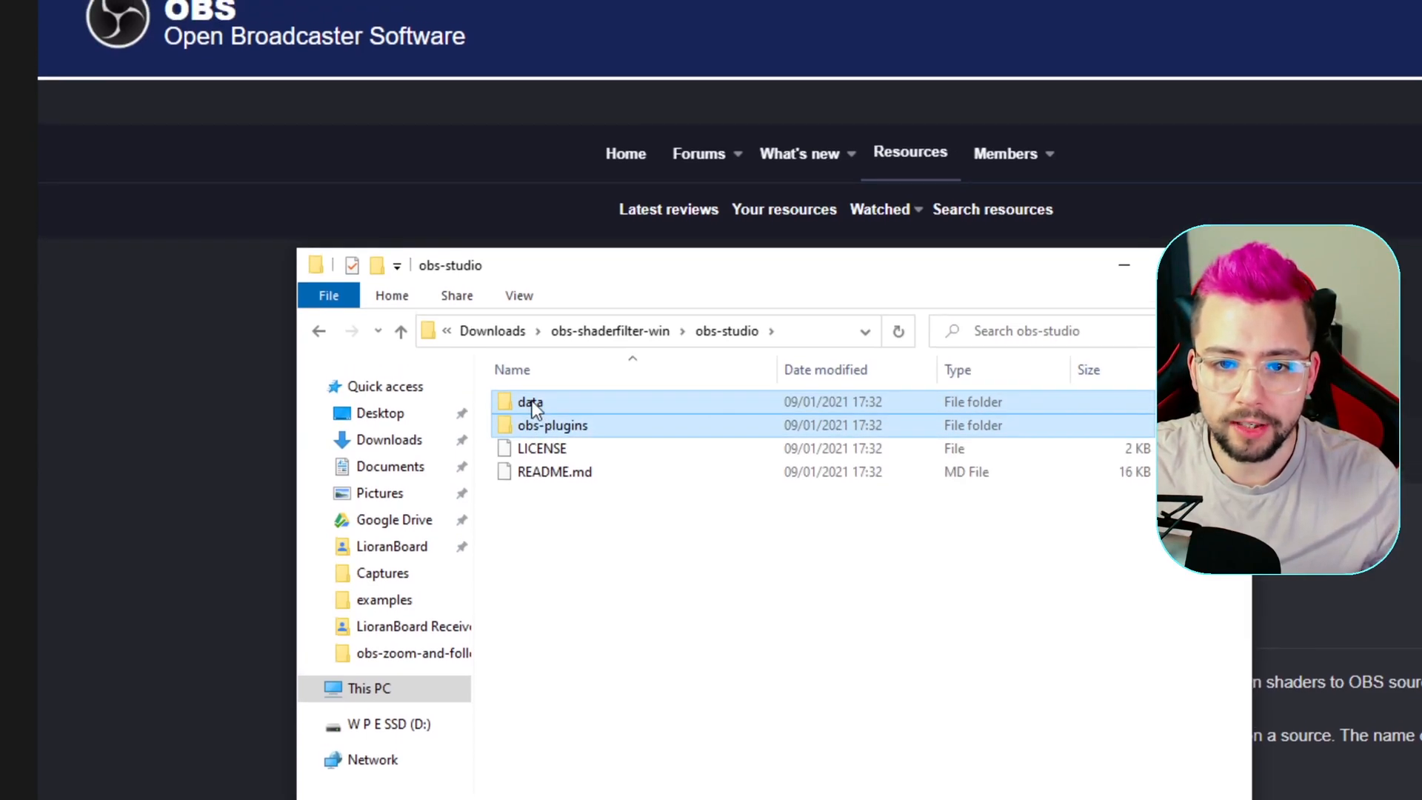
right_click(552, 425)
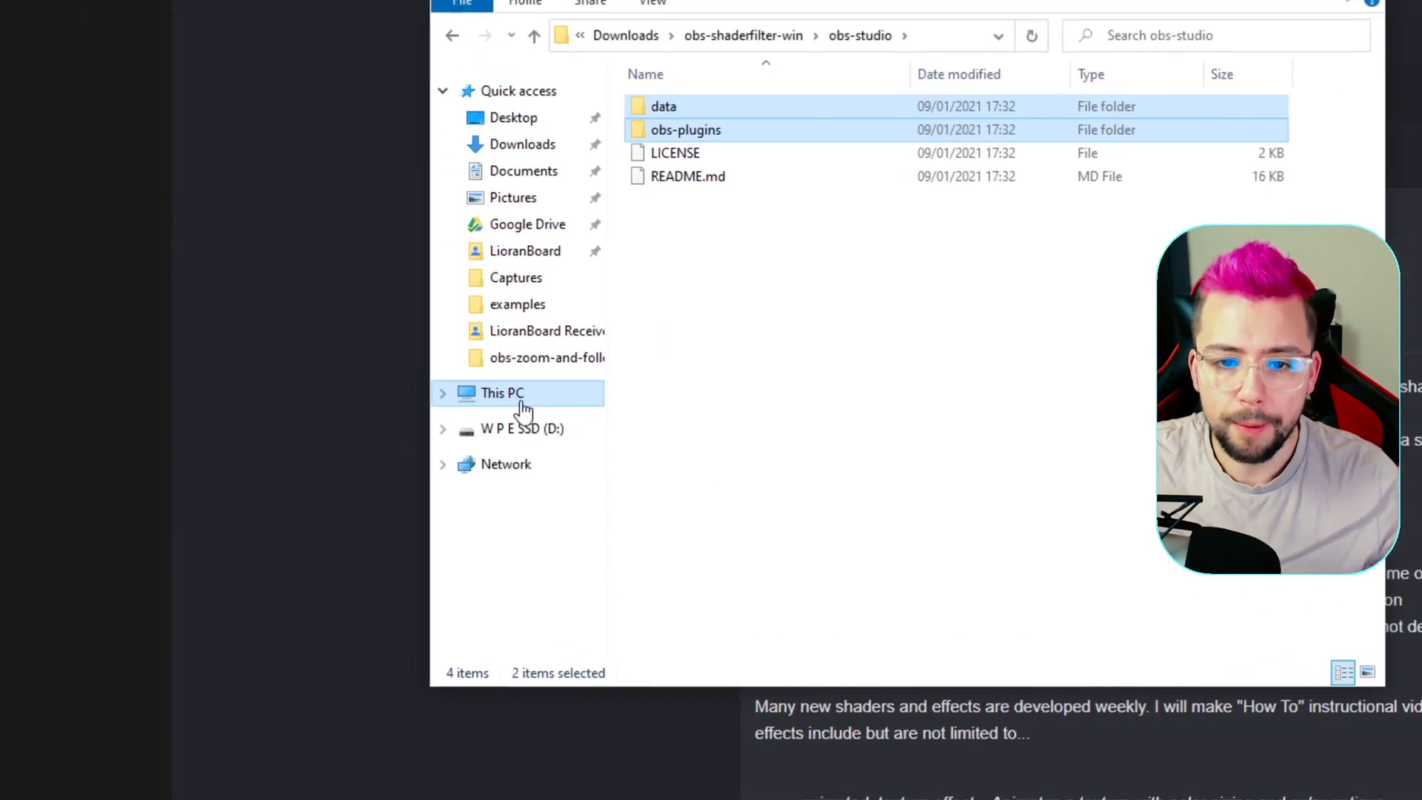
Step: Paste them into C:\Program Files\obs-studio, replacing the existing files
left_click(502, 392)
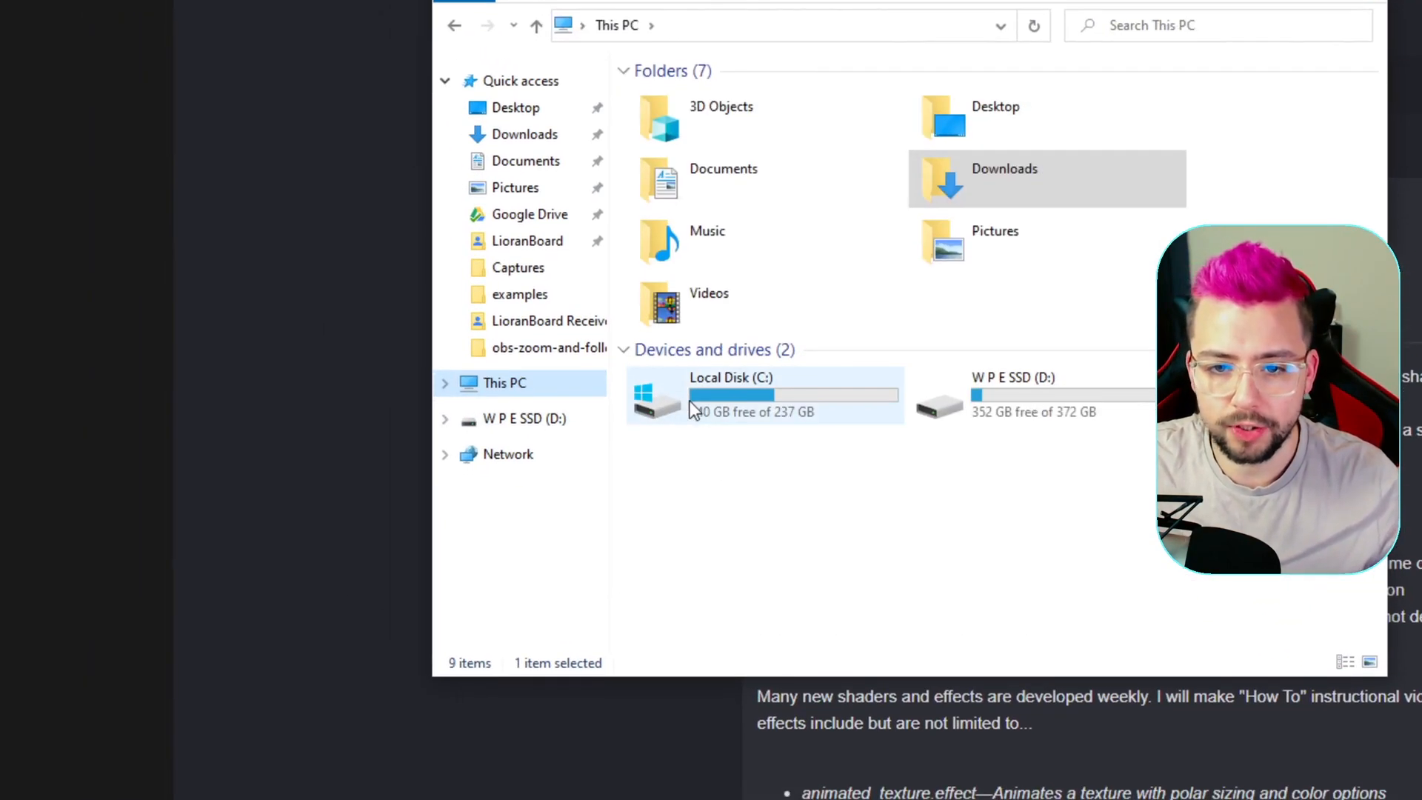
double_click(730, 394)
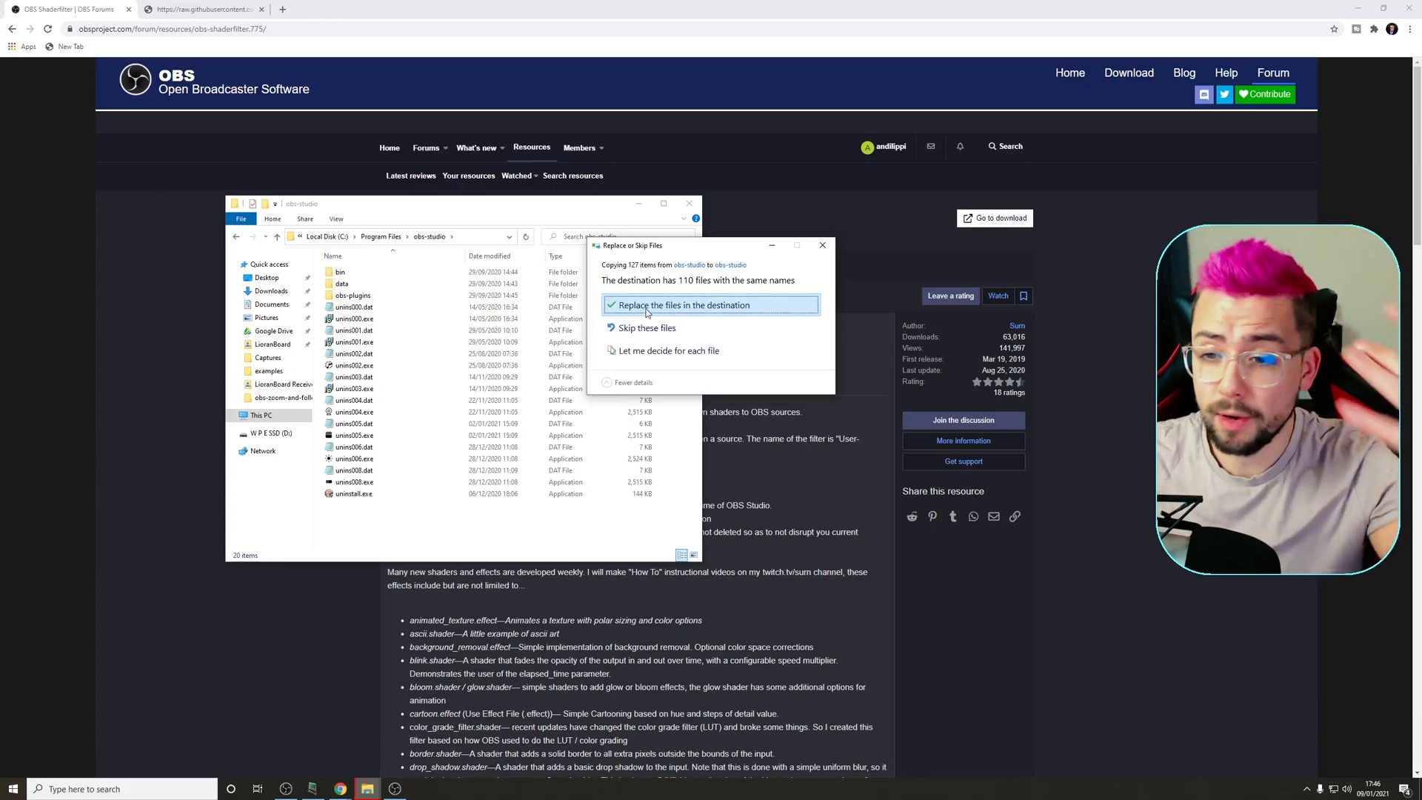
left_click(687, 305)
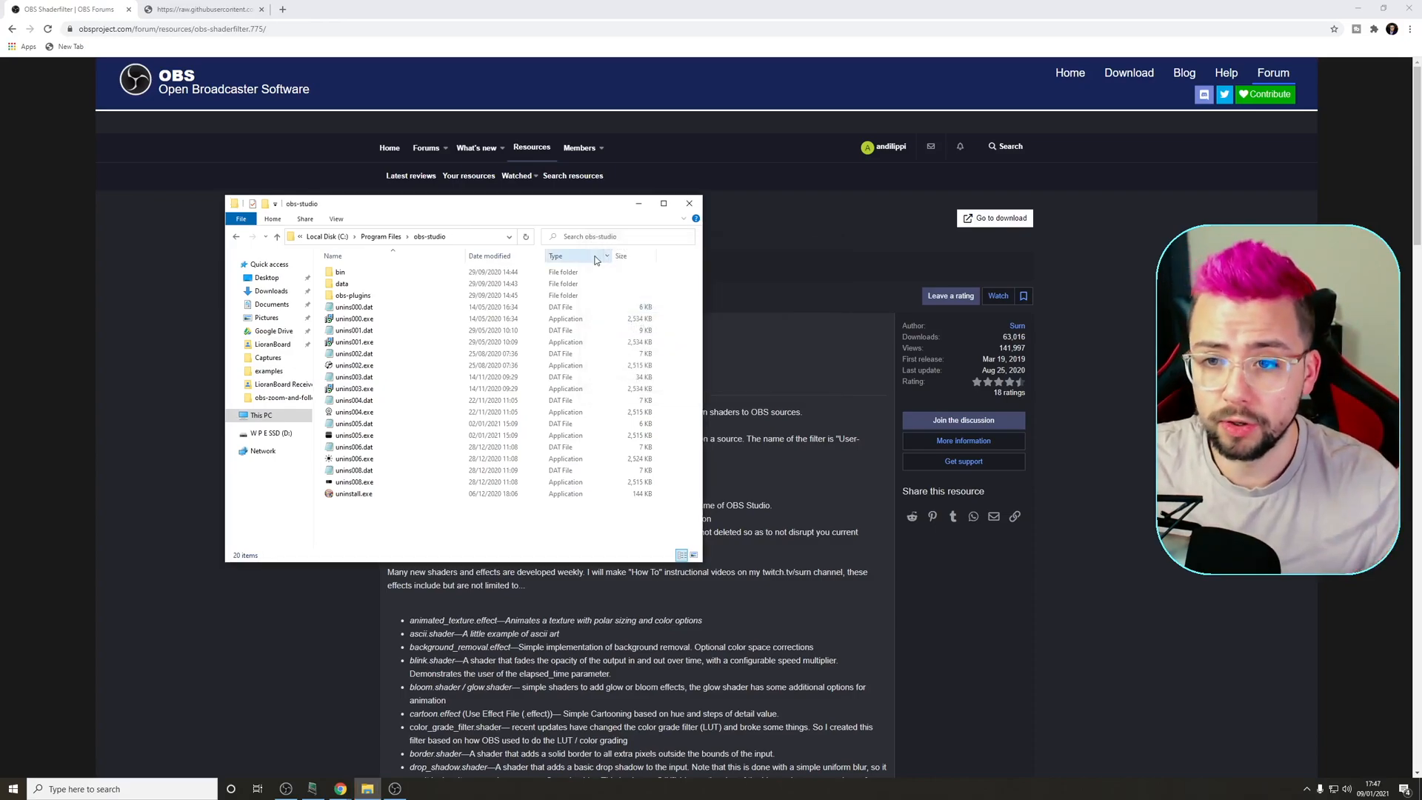
left_click(200, 9)
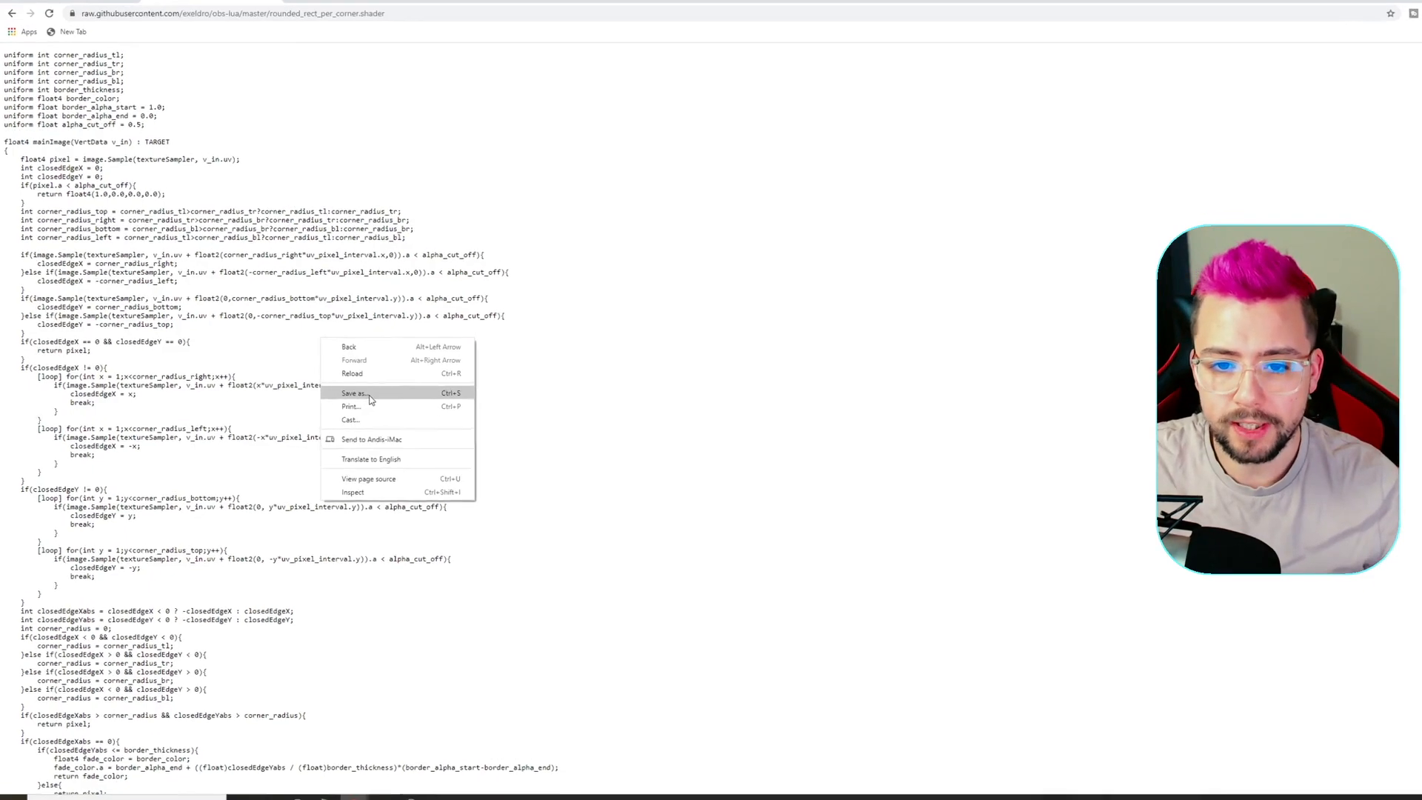
Step: Save the raw shader page to the Desktop as rounded_rect_per_corner.shader using All Files type
left_click(355, 393)
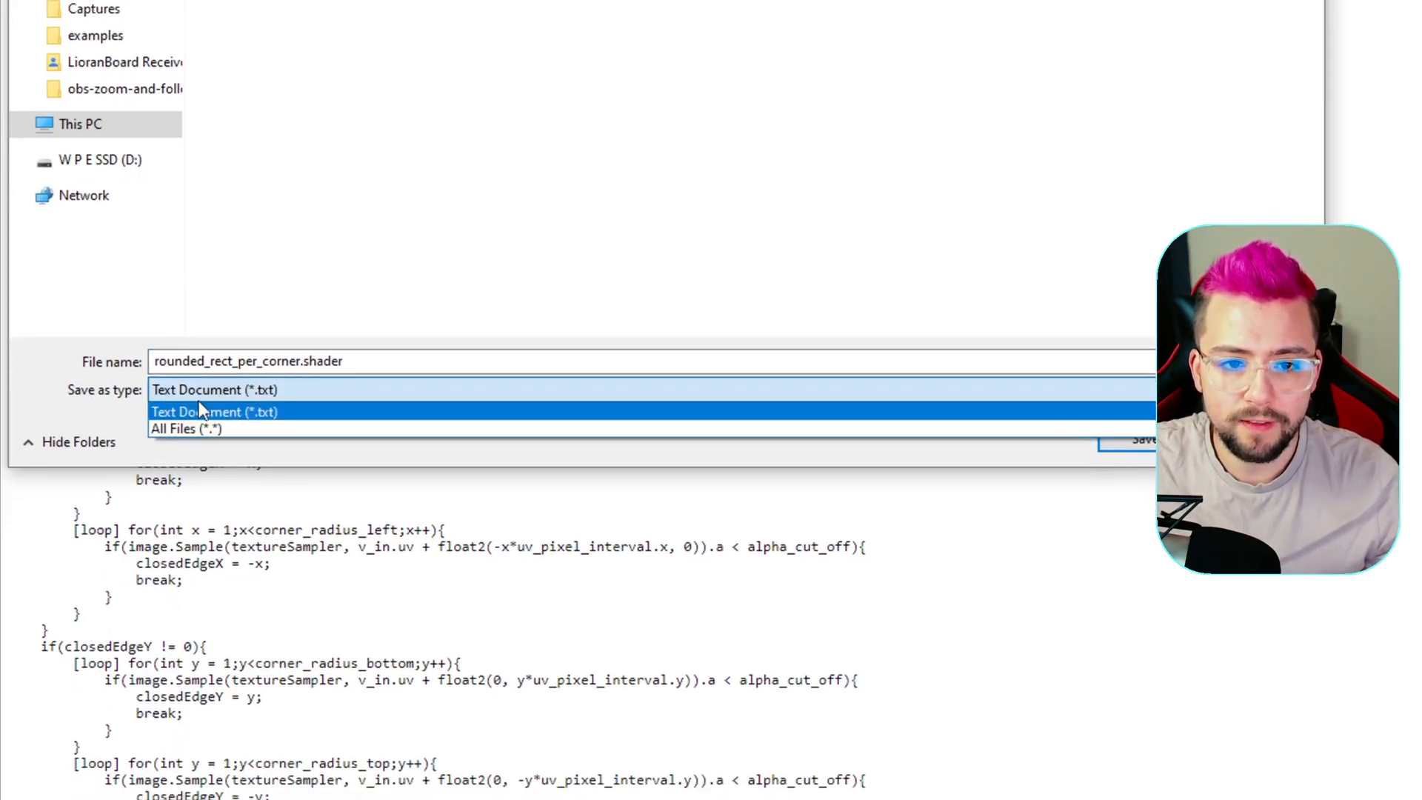
left_click(187, 428)
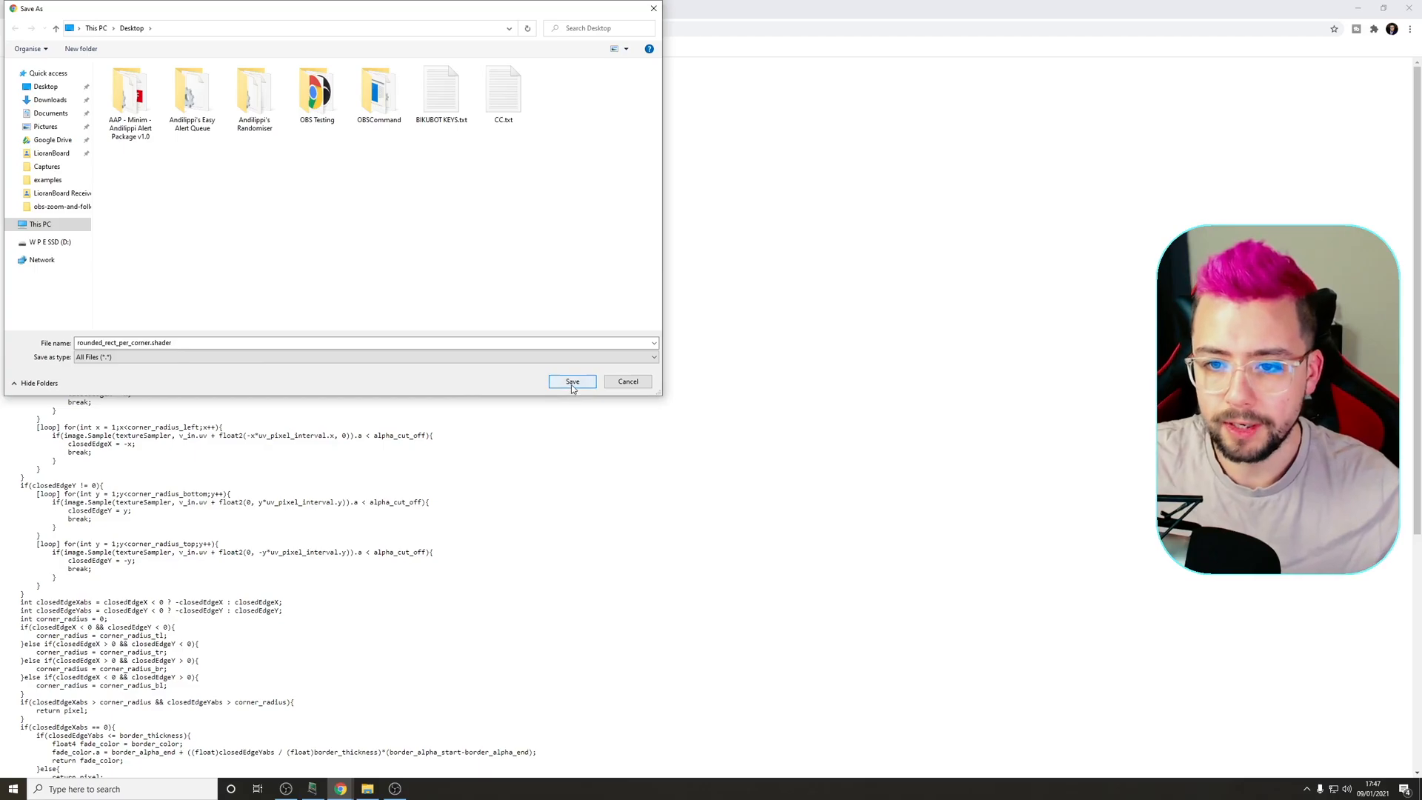
left_click(572, 380)
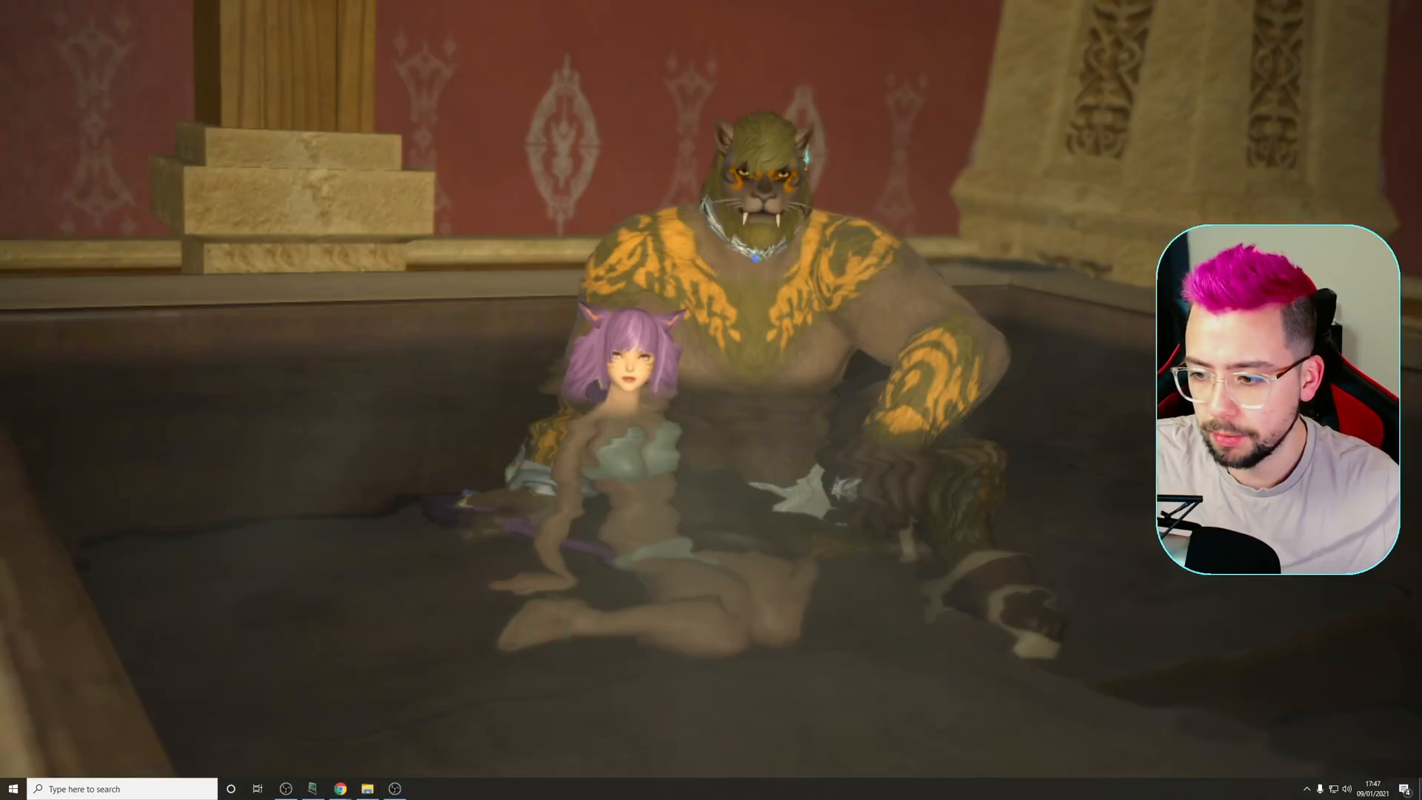
Step: Cut the shader from the Desktop and navigate into obs-studio\data\obs-plugins
right_click(18, 530)
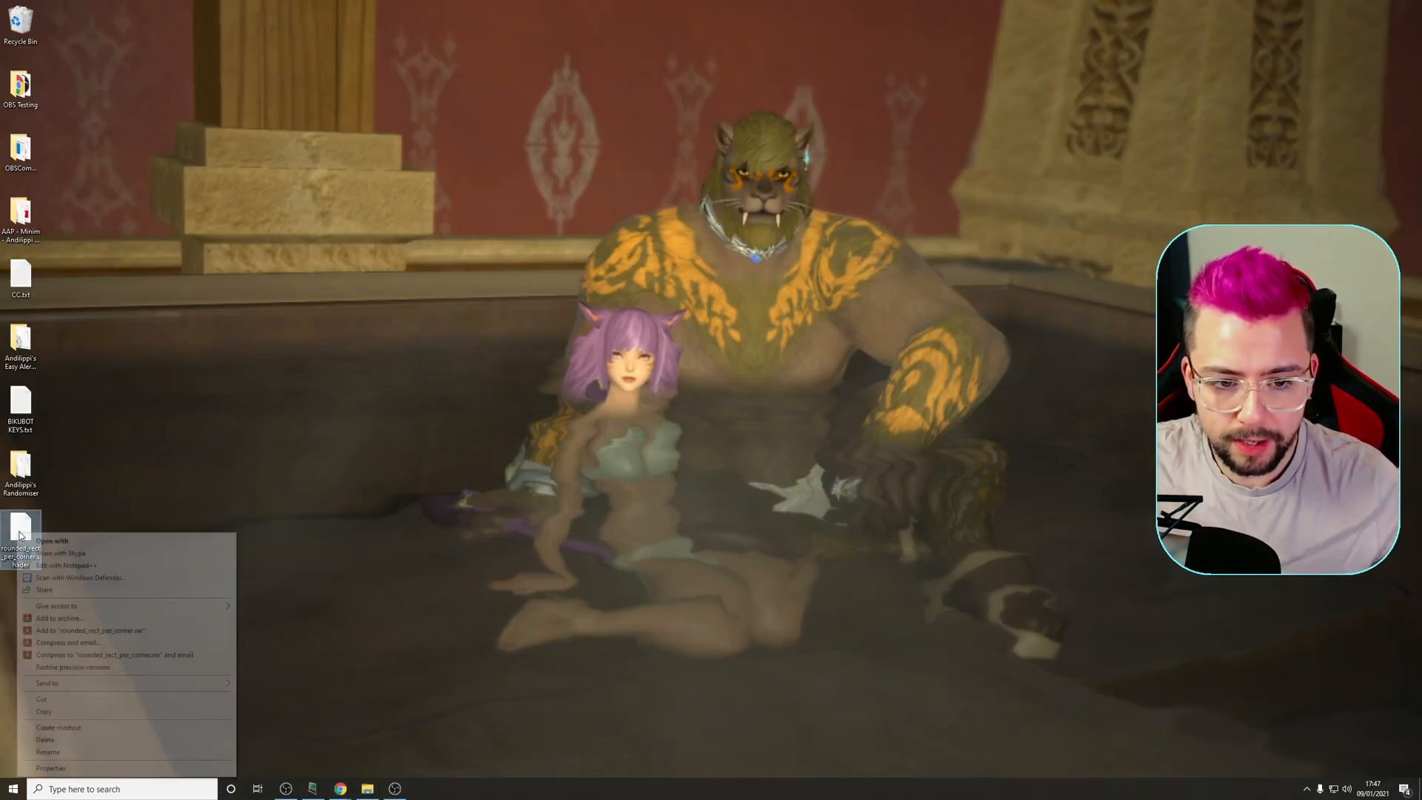
left_click(366, 788)
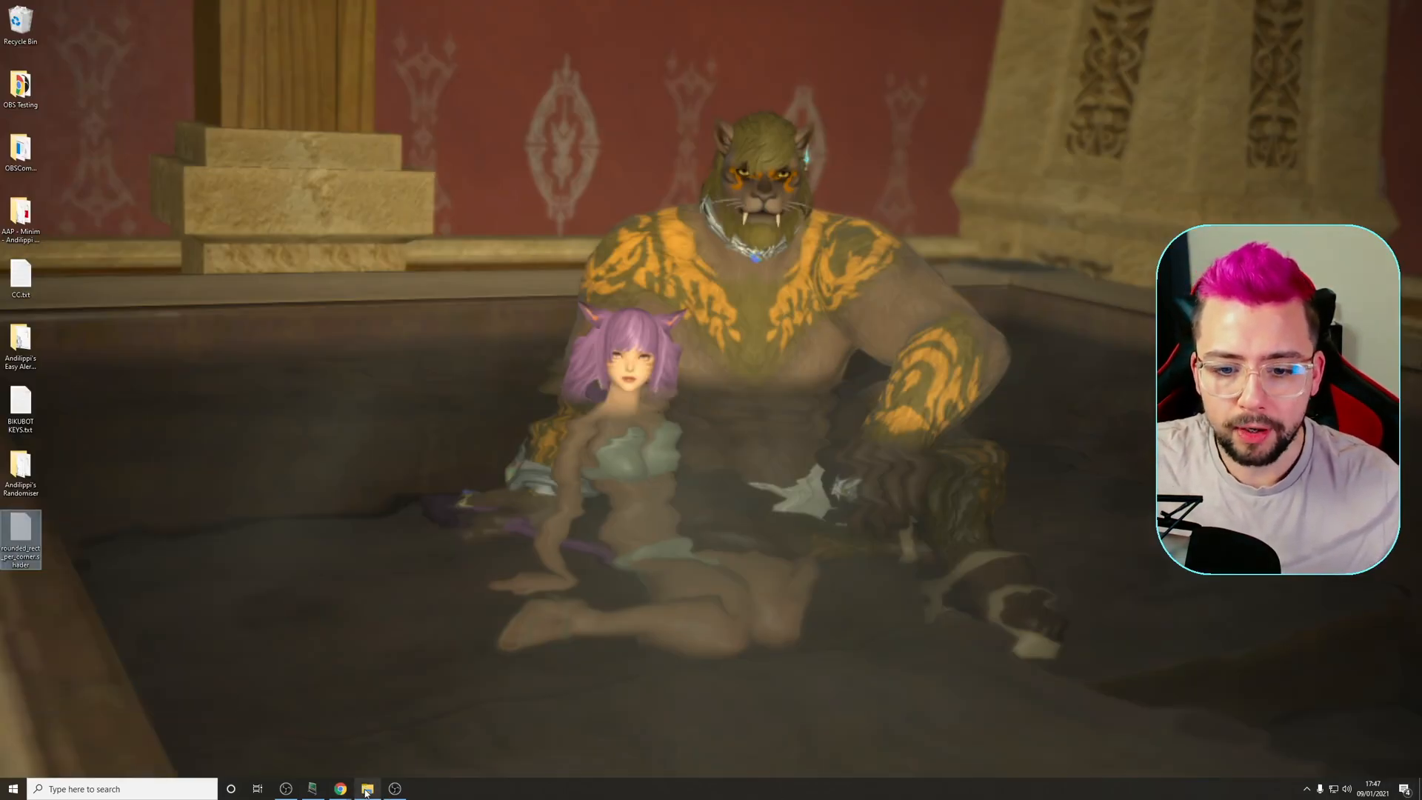
left_click(368, 788)
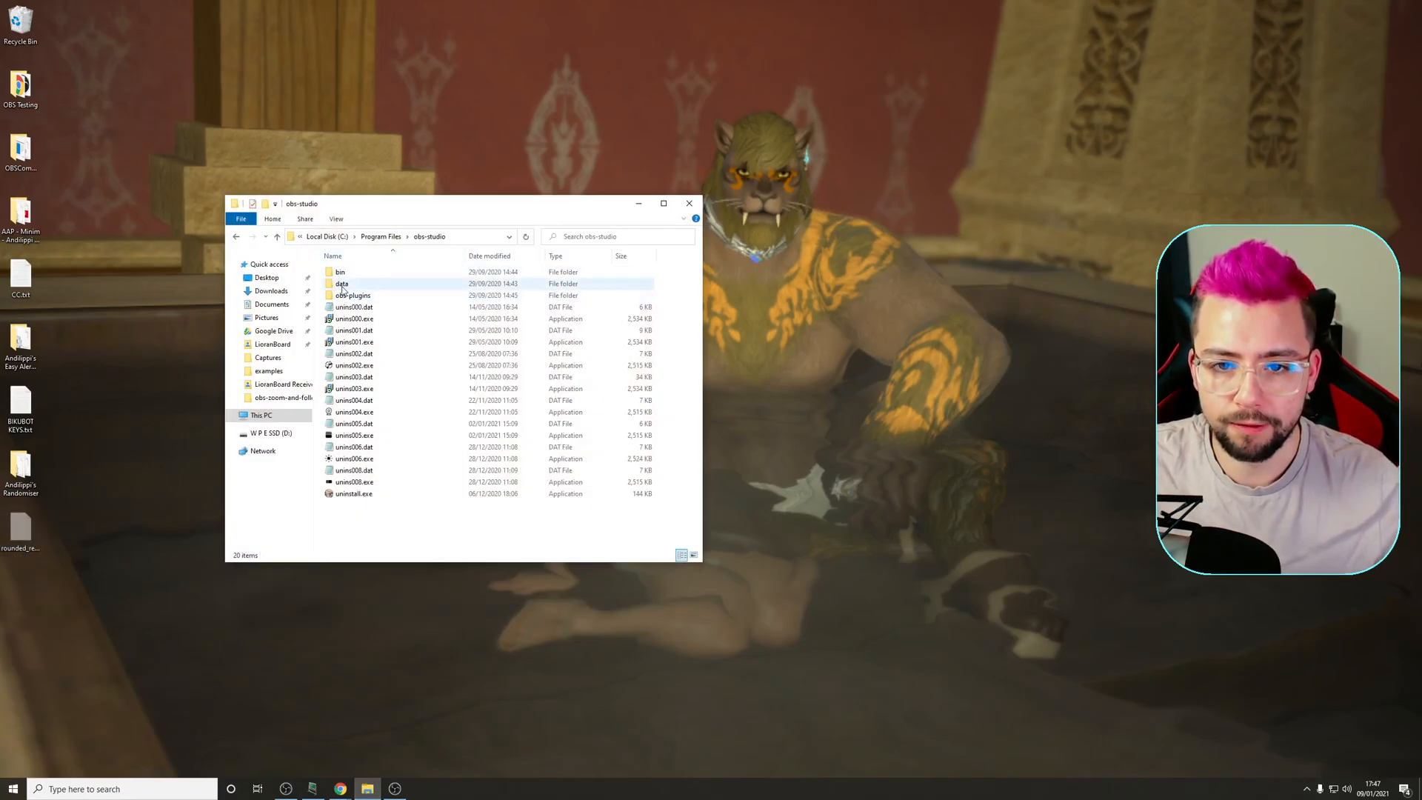
double_click(342, 285)
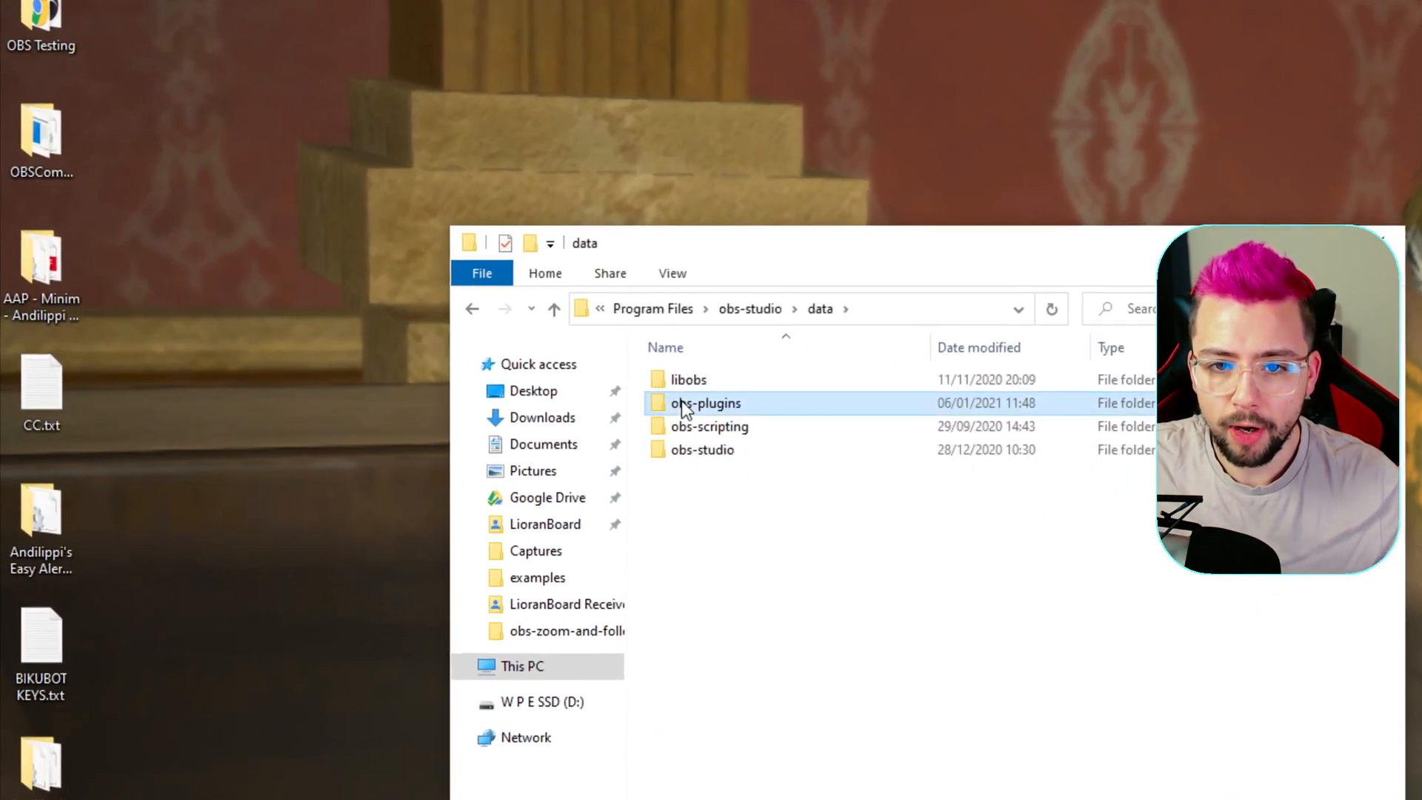
double_click(704, 402)
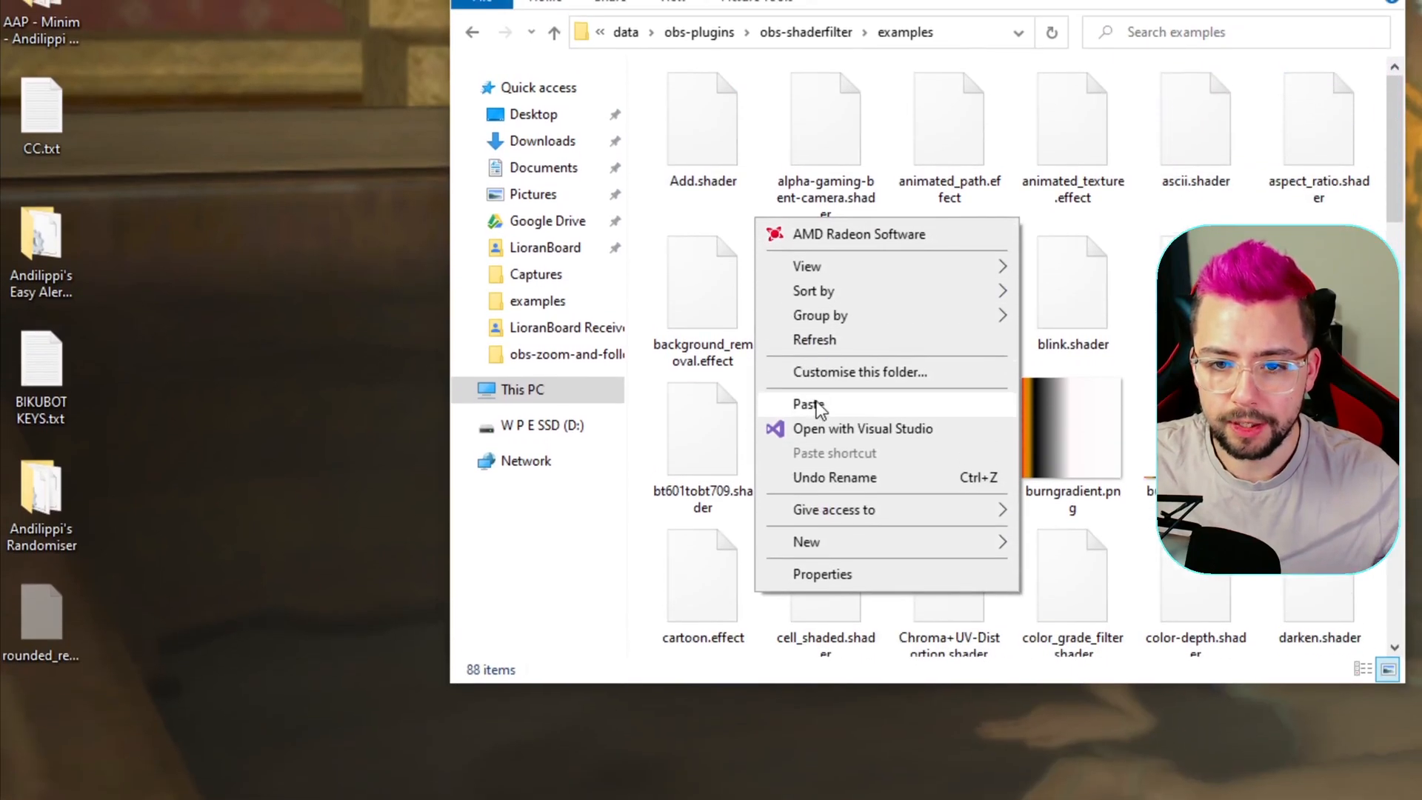
Step: Paste it into the obs-shaderfilter examples folder, replacing the old copy with admin permission
left_click(804, 403)
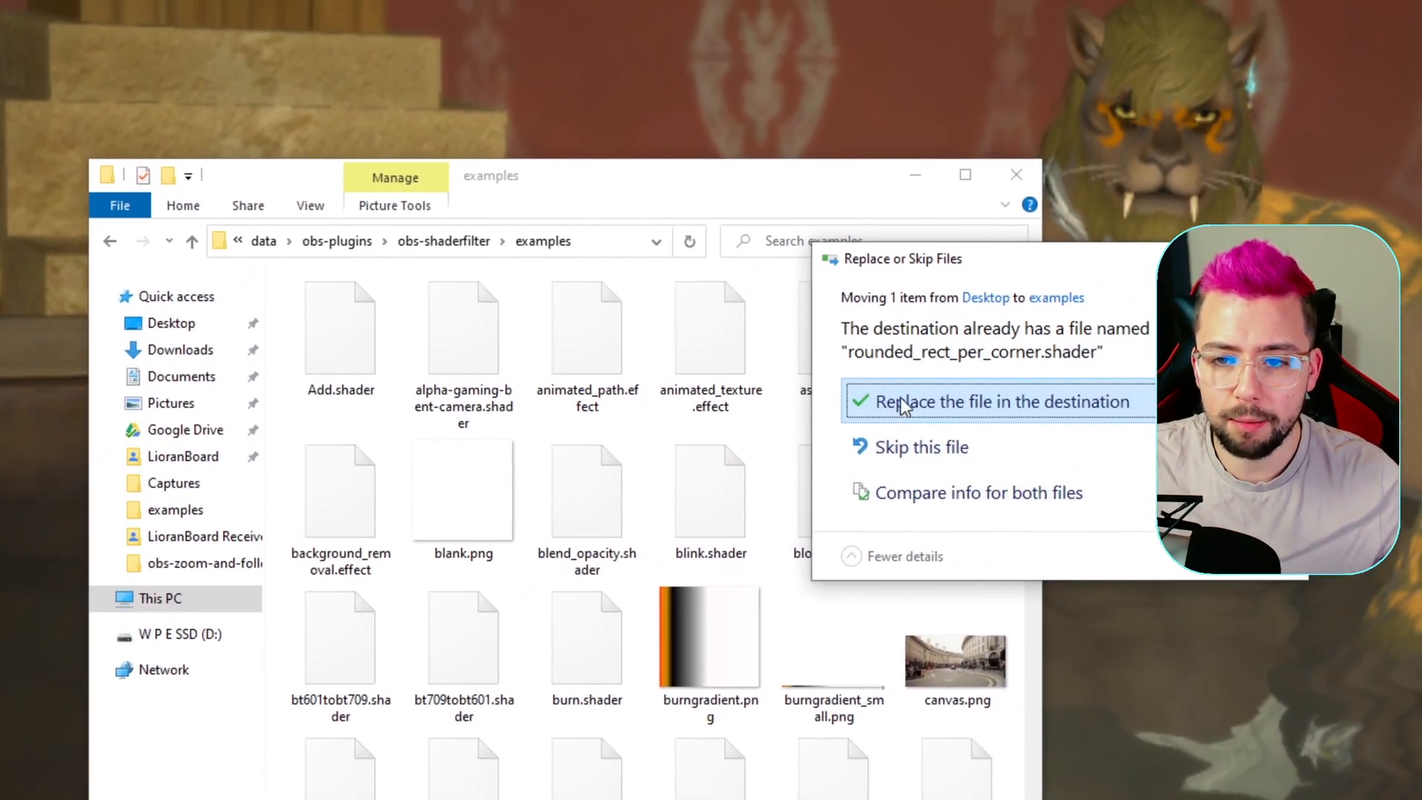
left_click(997, 401)
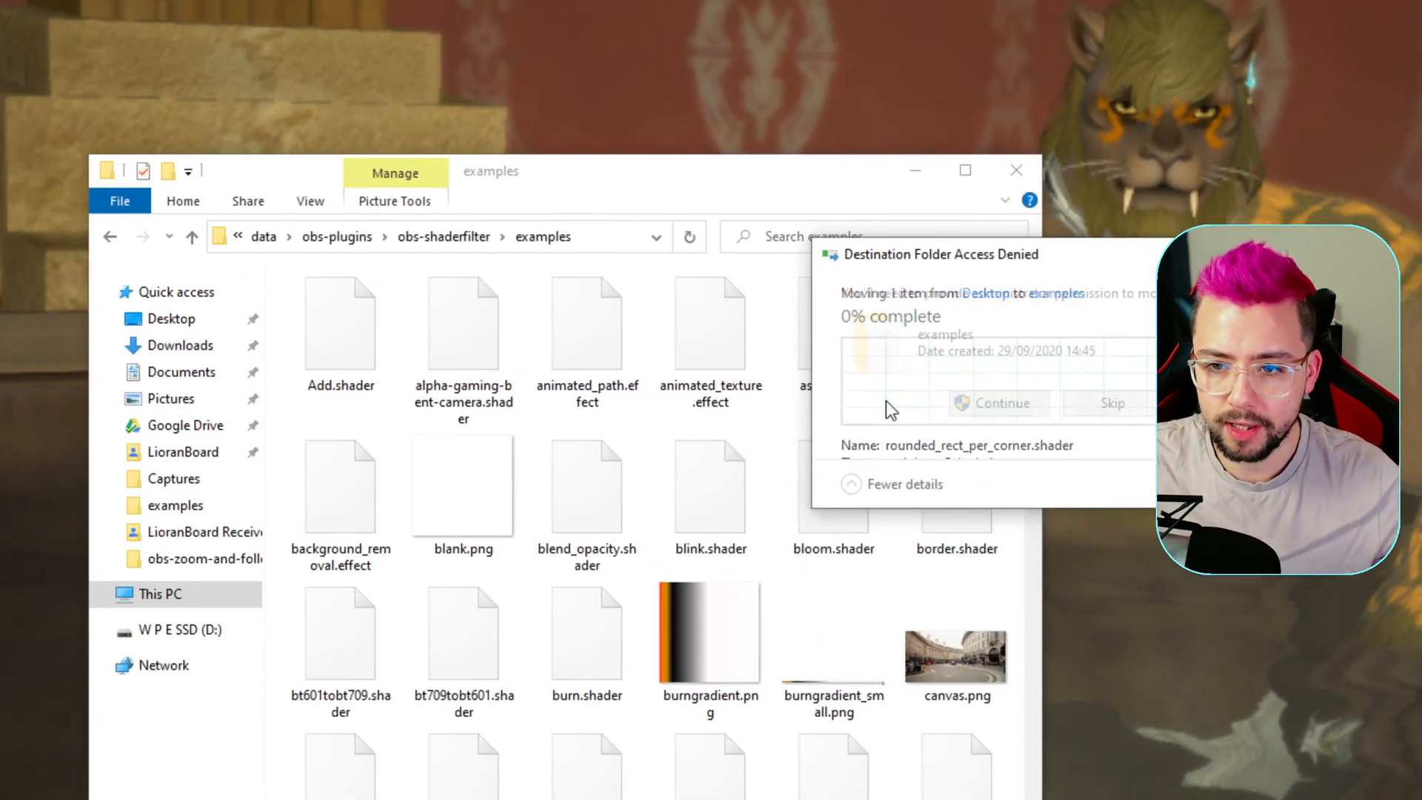
left_click(997, 403)
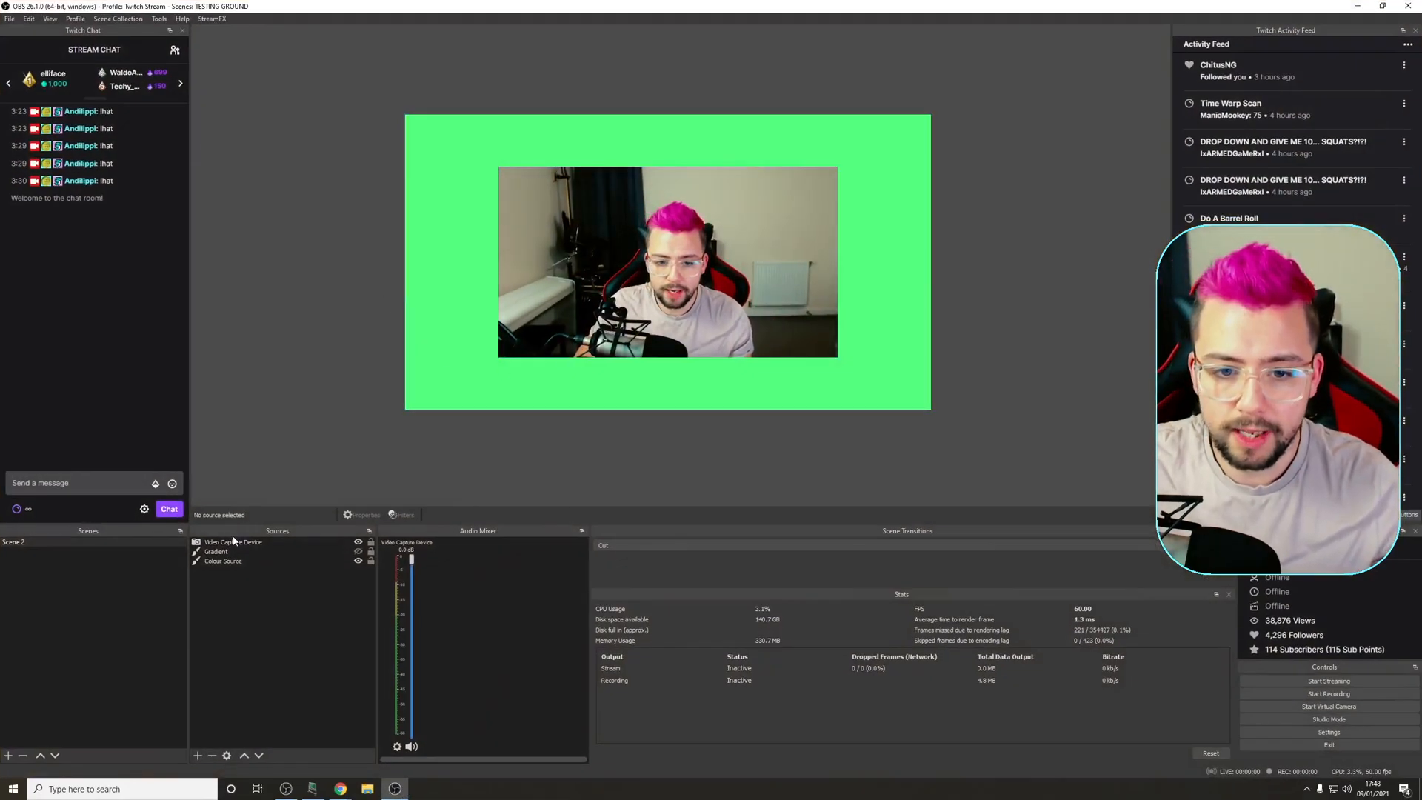
Step: Add a User-defined shader effect filter to the Video Capture Device with its default name
right_click(233, 542)
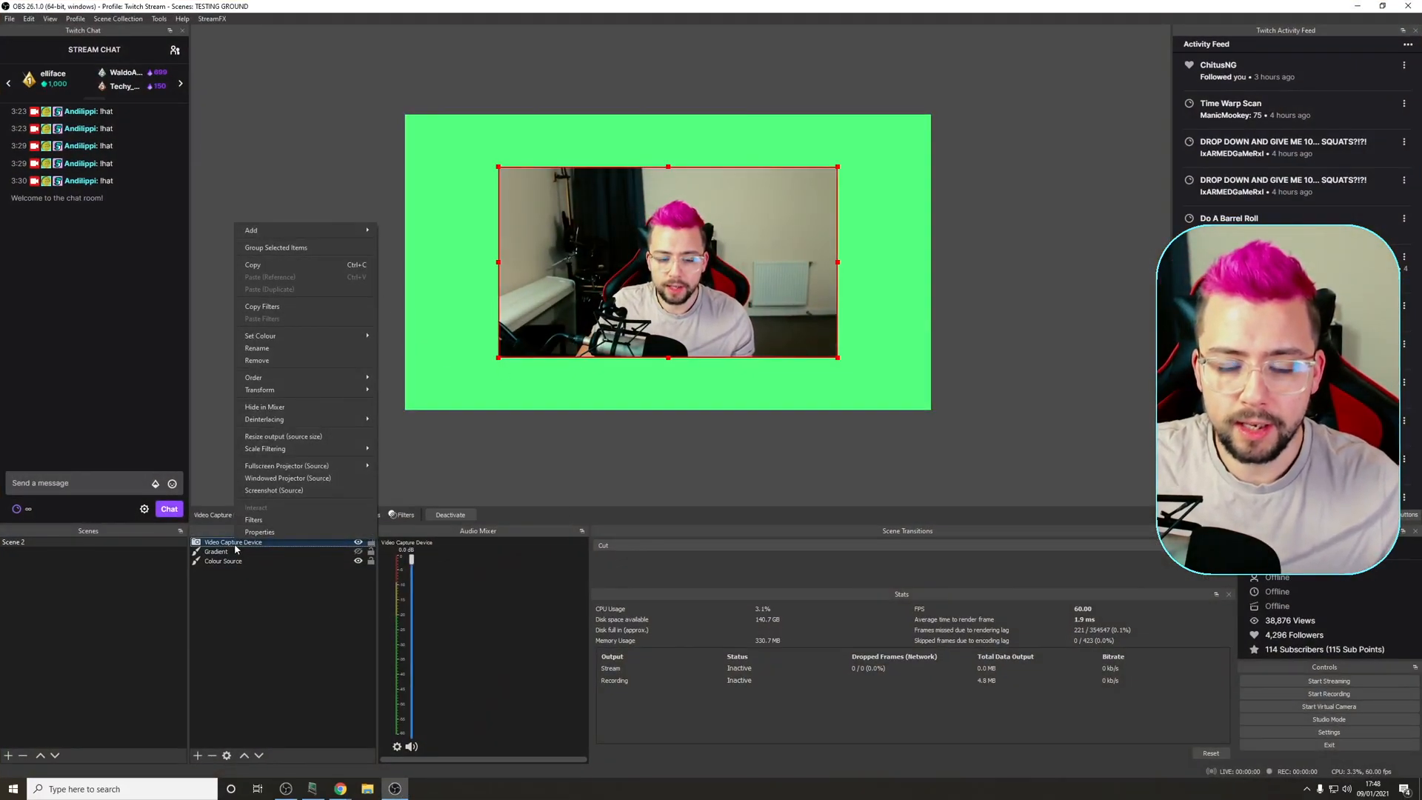
mouse_move(254, 519)
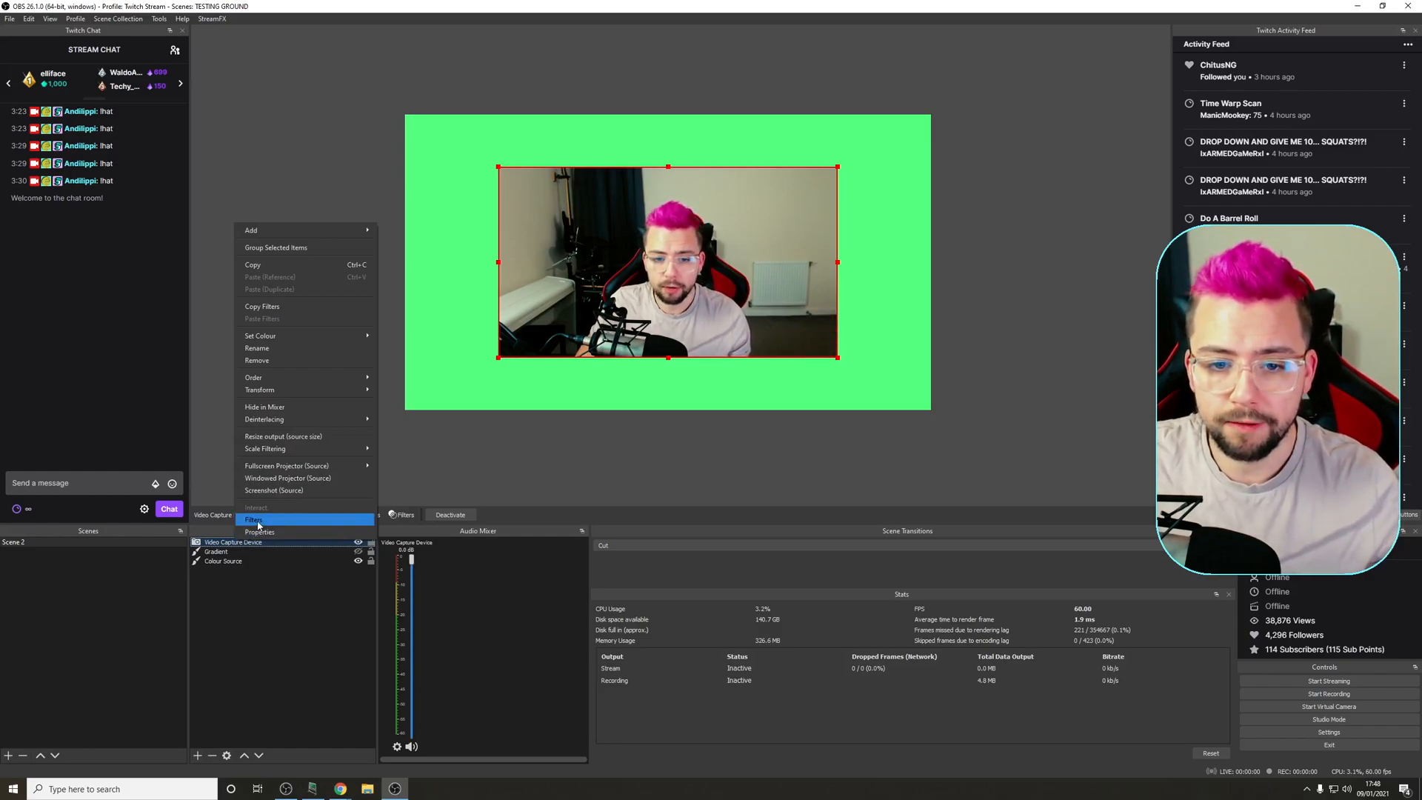
left_click(253, 519)
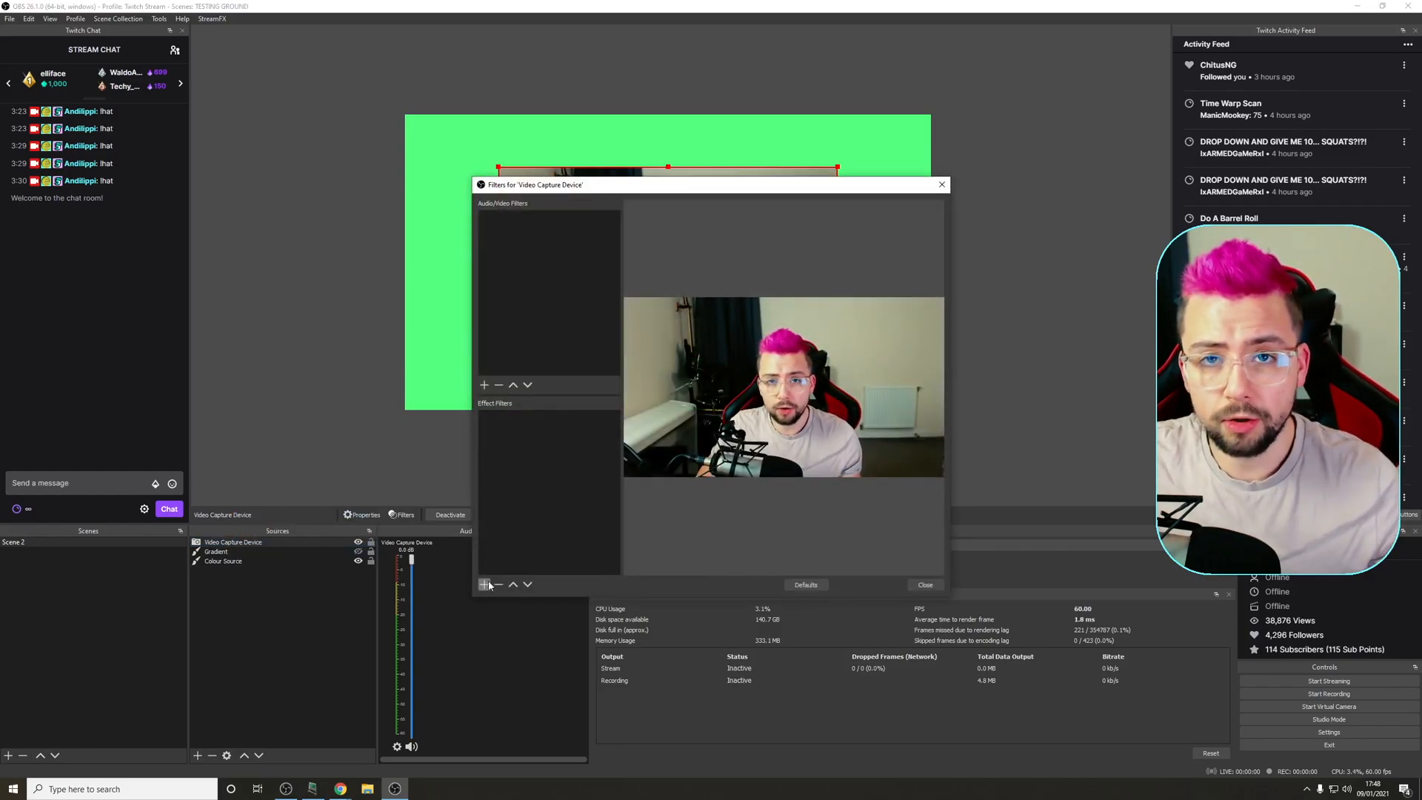
left_click(483, 585)
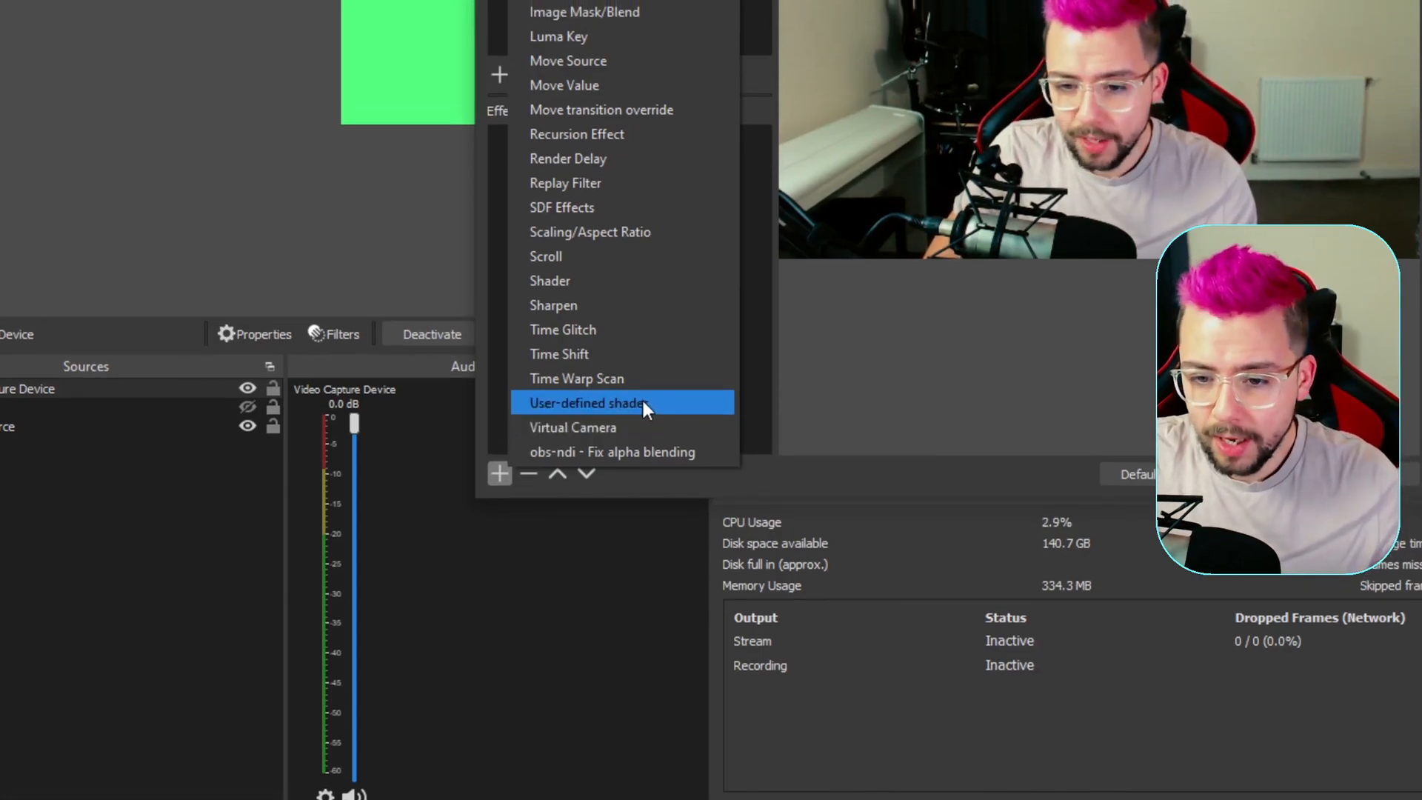
left_click(585, 403)
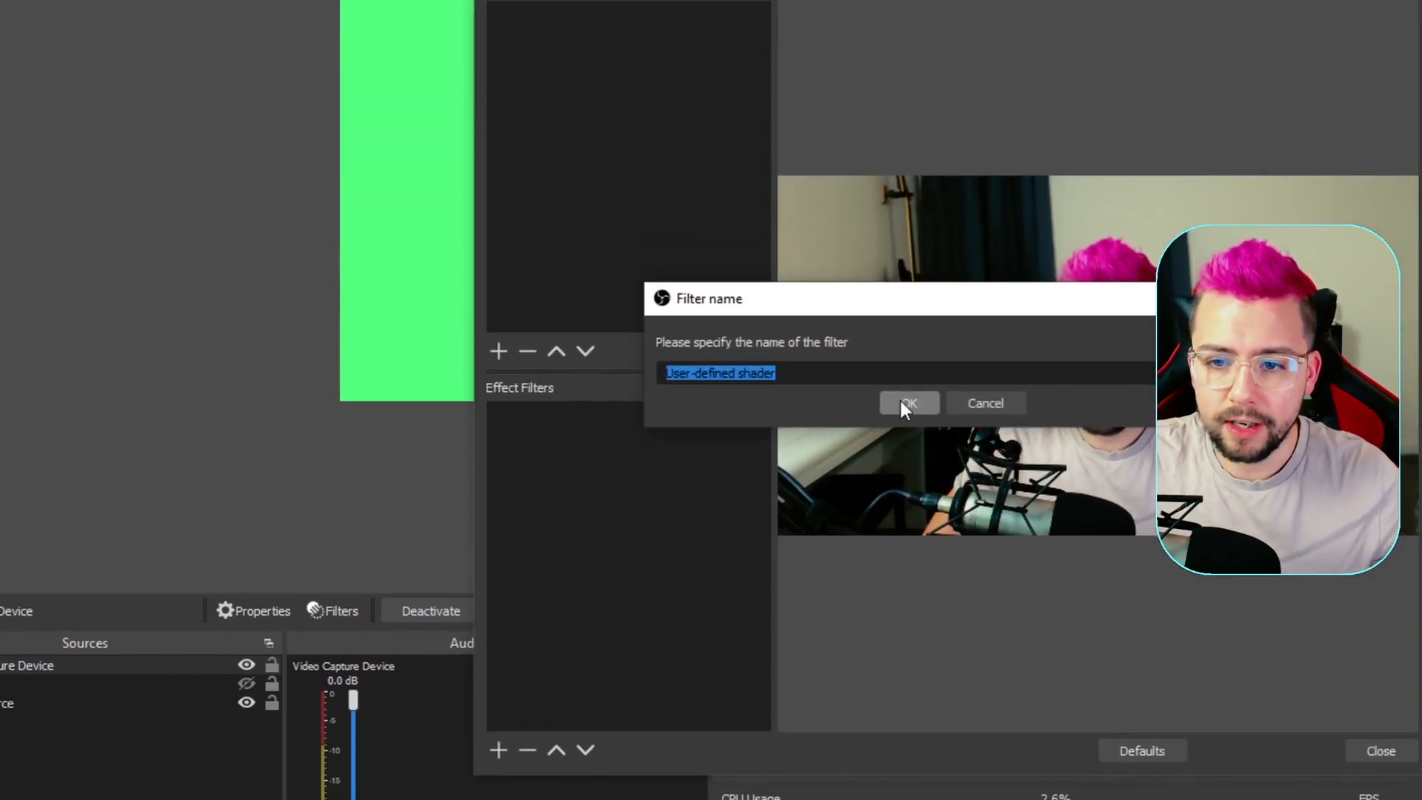
left_click(908, 403)
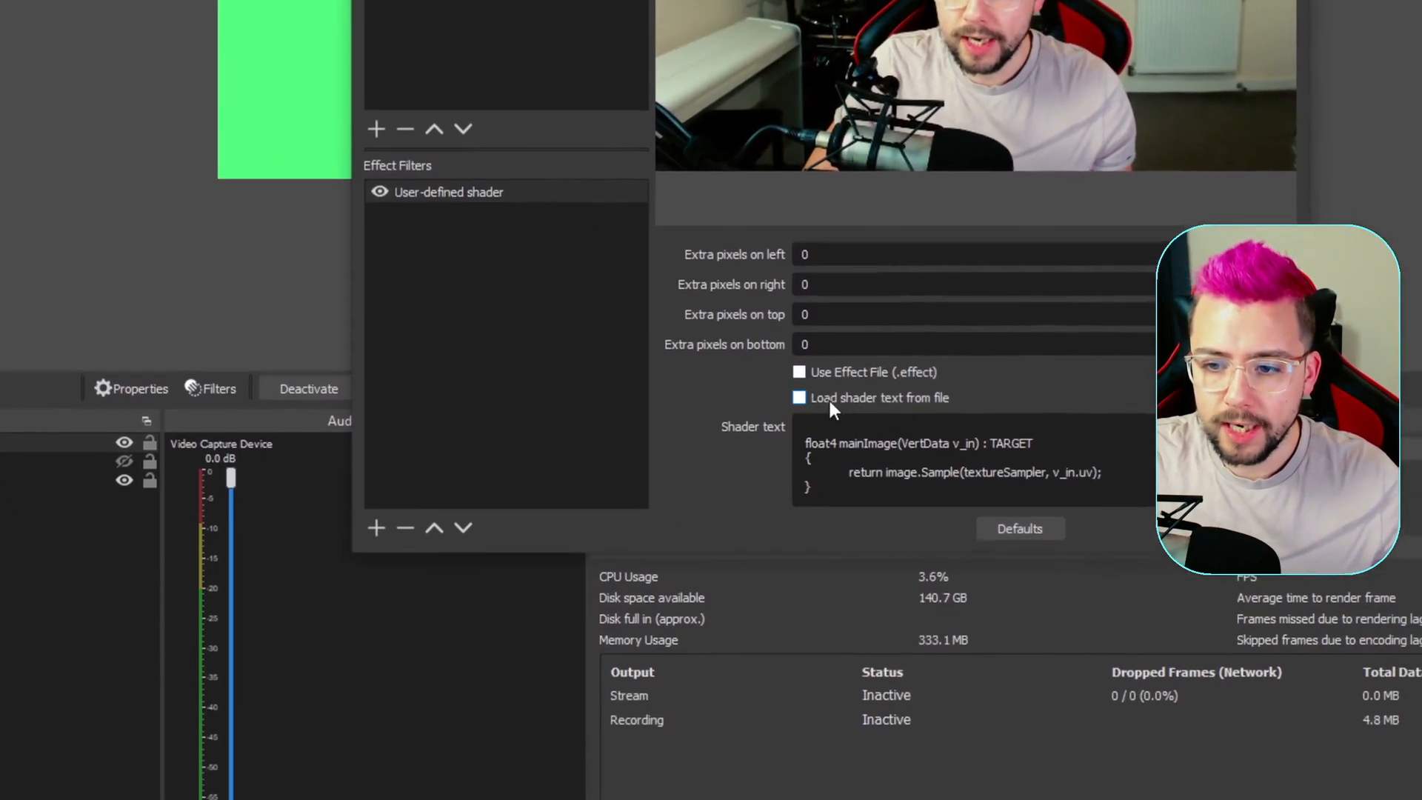
Step: Load rounded_rect_per_corner.shader from file and reveal its corner radius fields
left_click(798, 397)
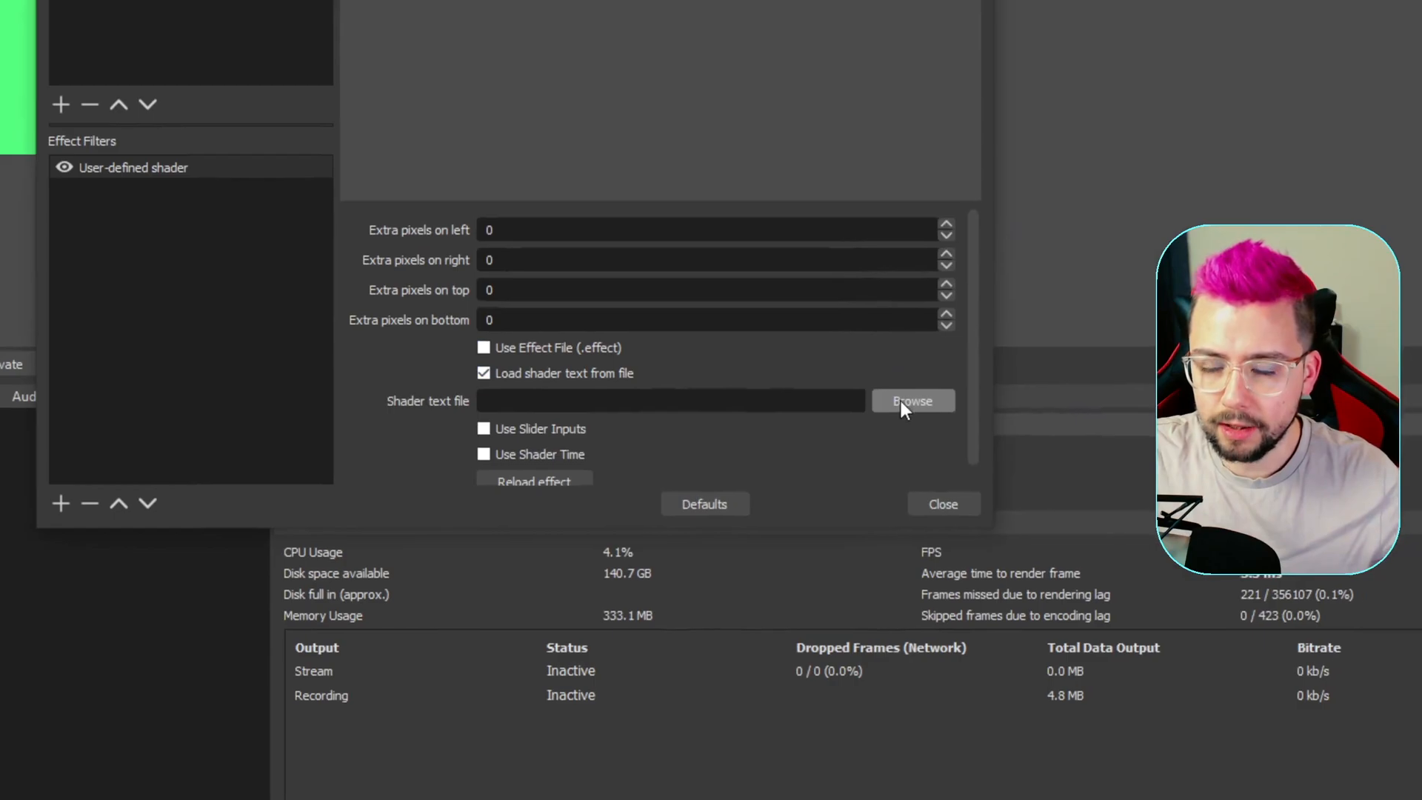
left_click(912, 402)
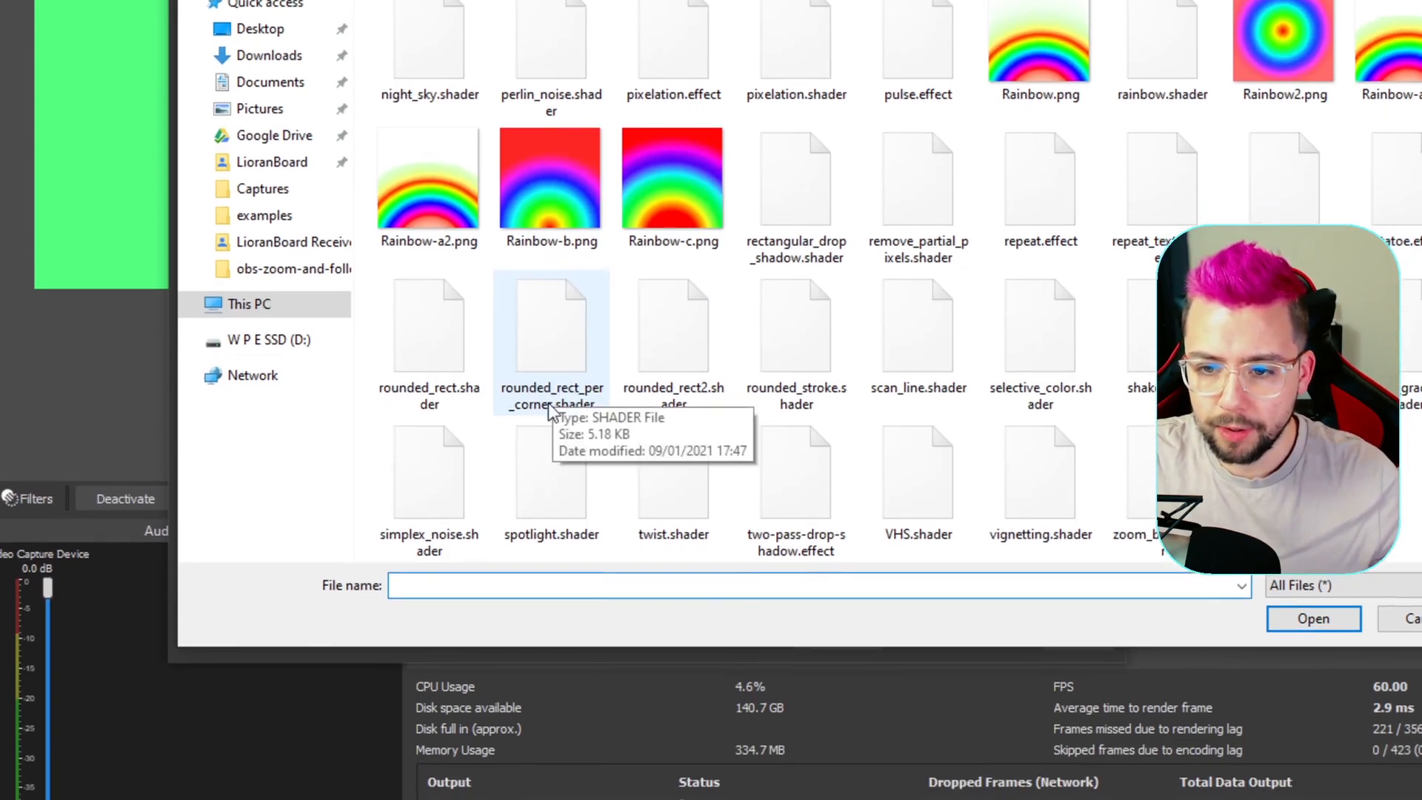
left_click(1312, 618)
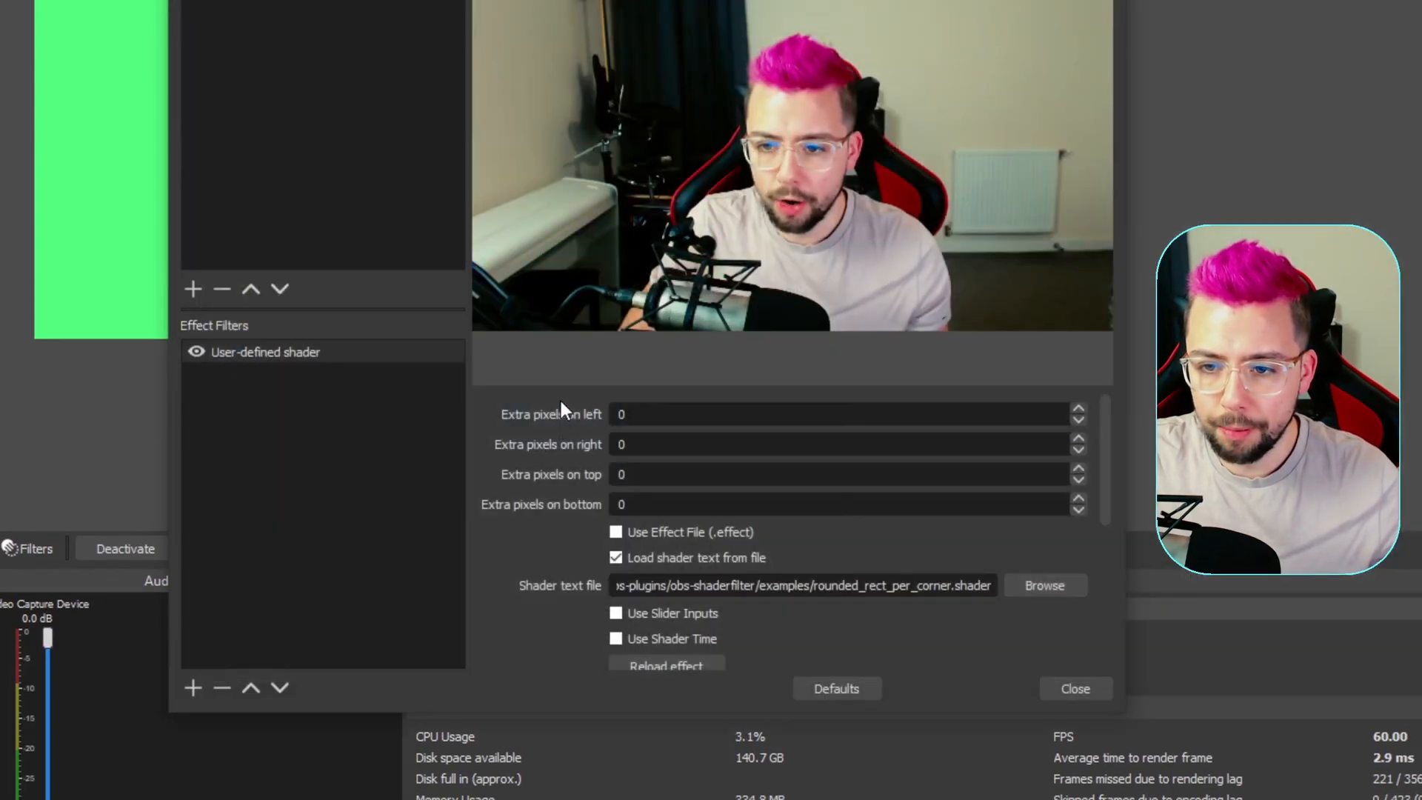
scroll("down", 3)
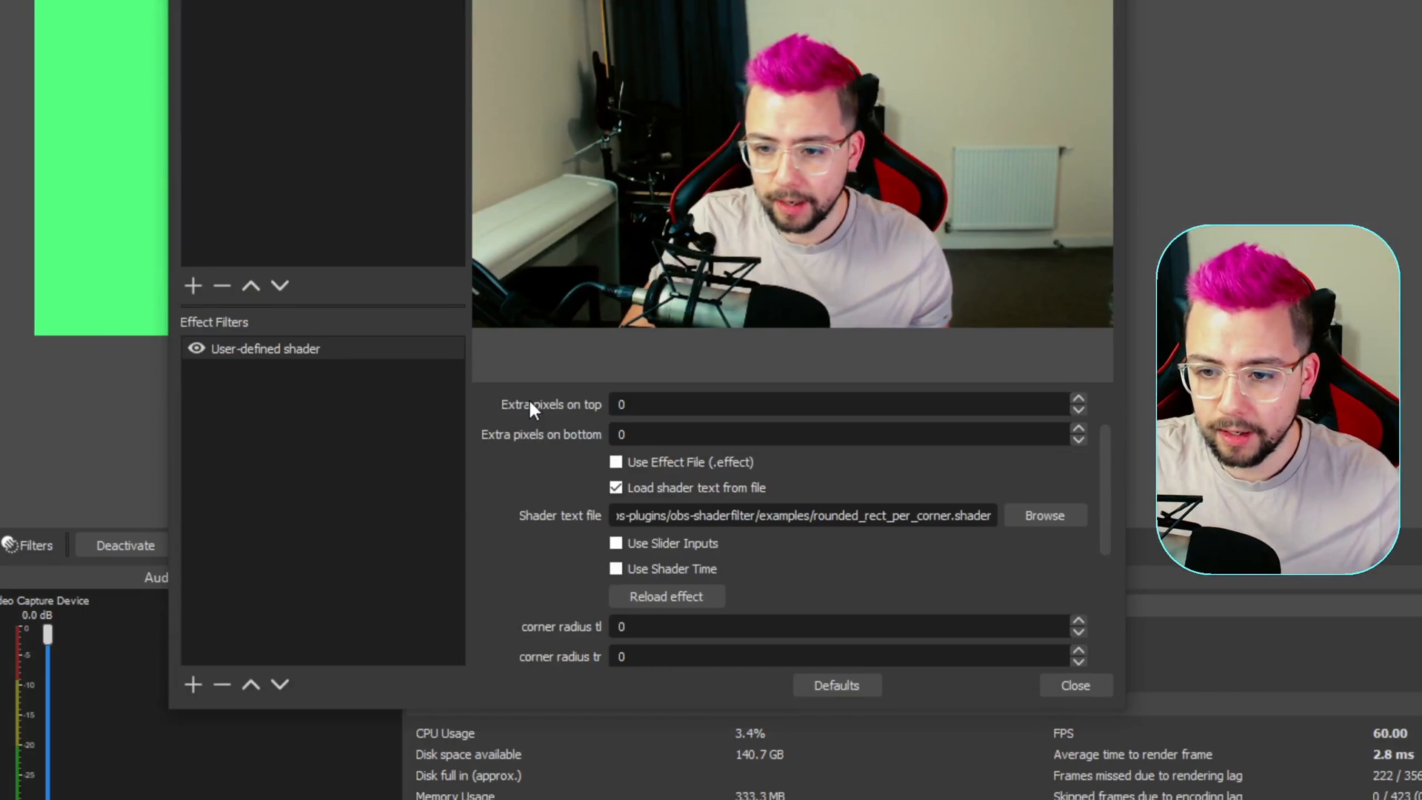
scroll("down", 3)
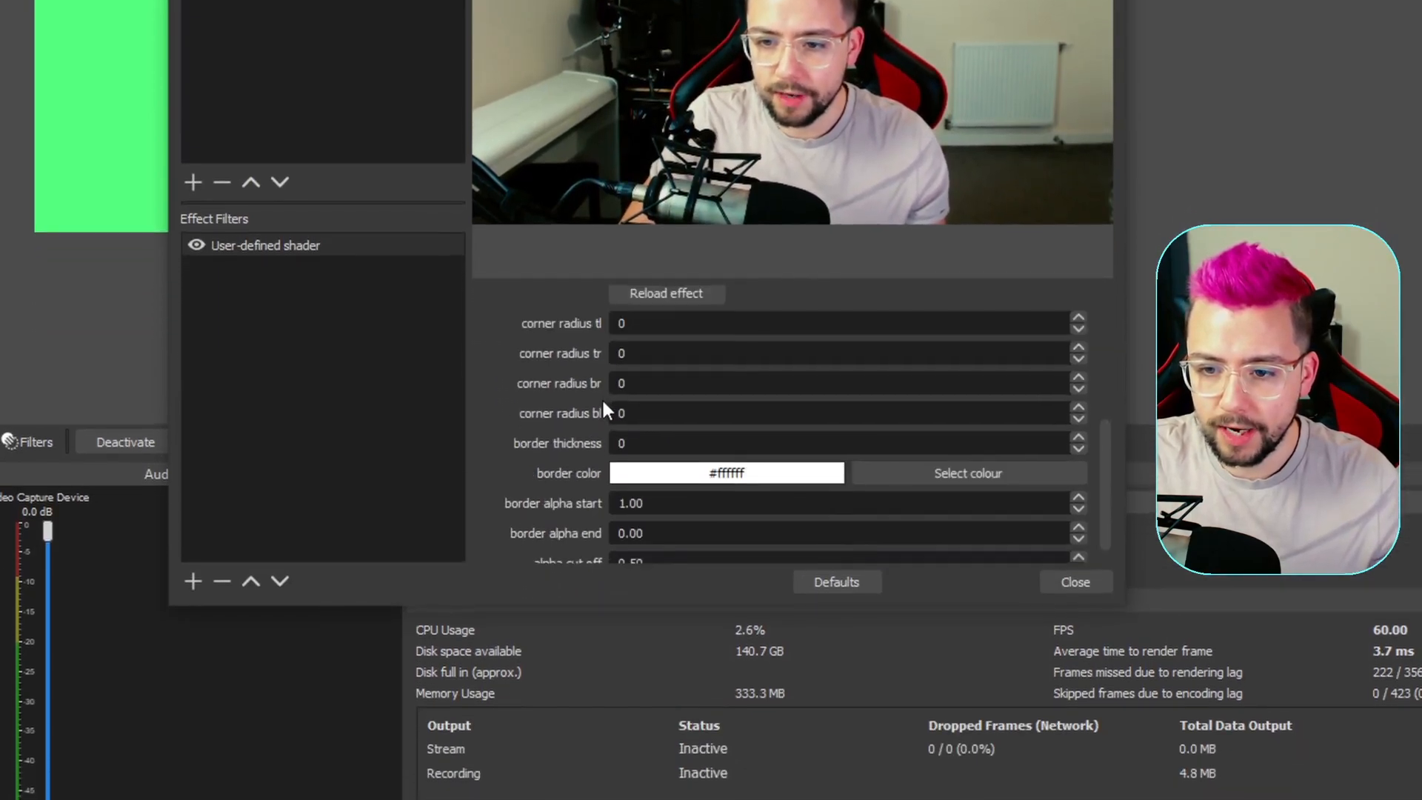
scroll("down", 3)
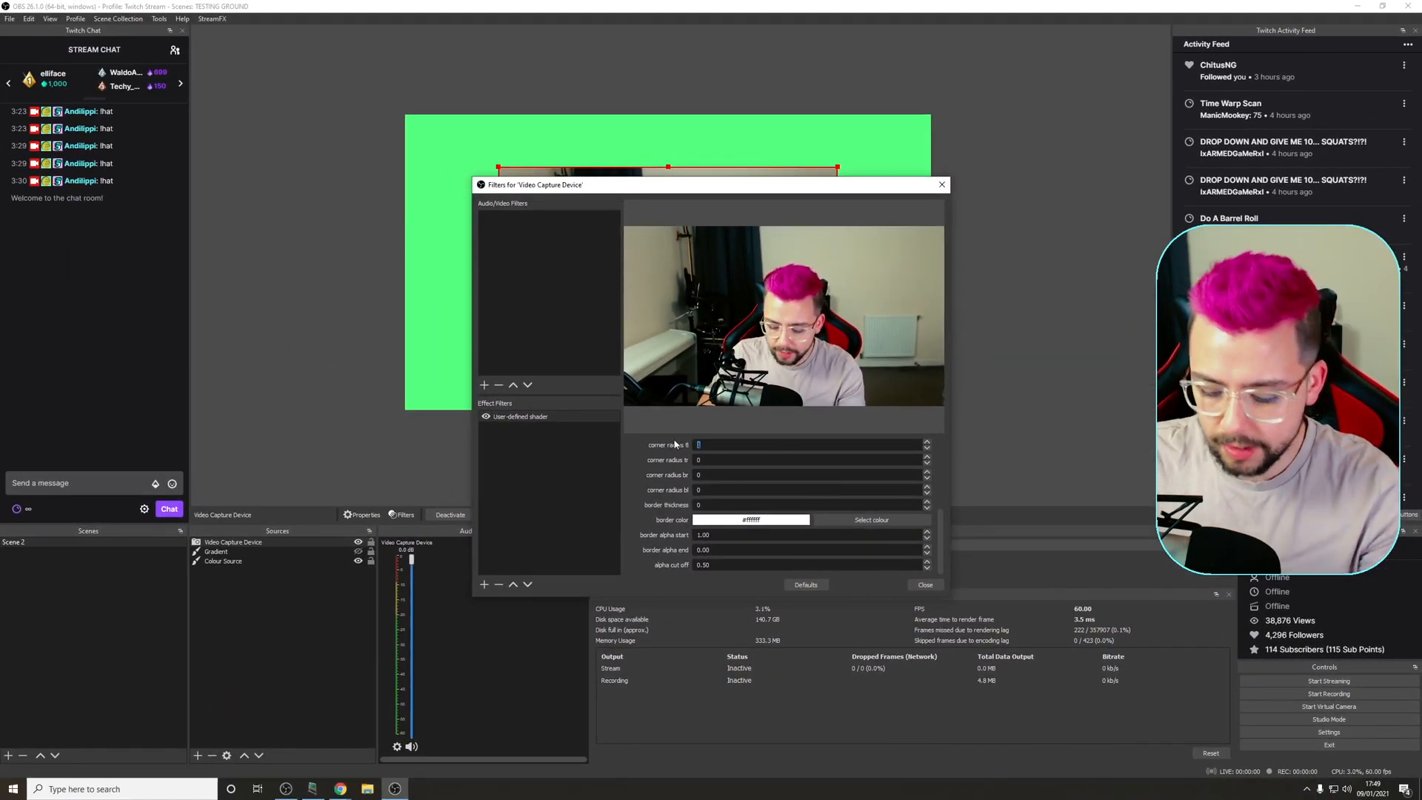
Step: Set top corner radii to 100 and bottom-left radius to 500, moving the Filters window lower
type("100")
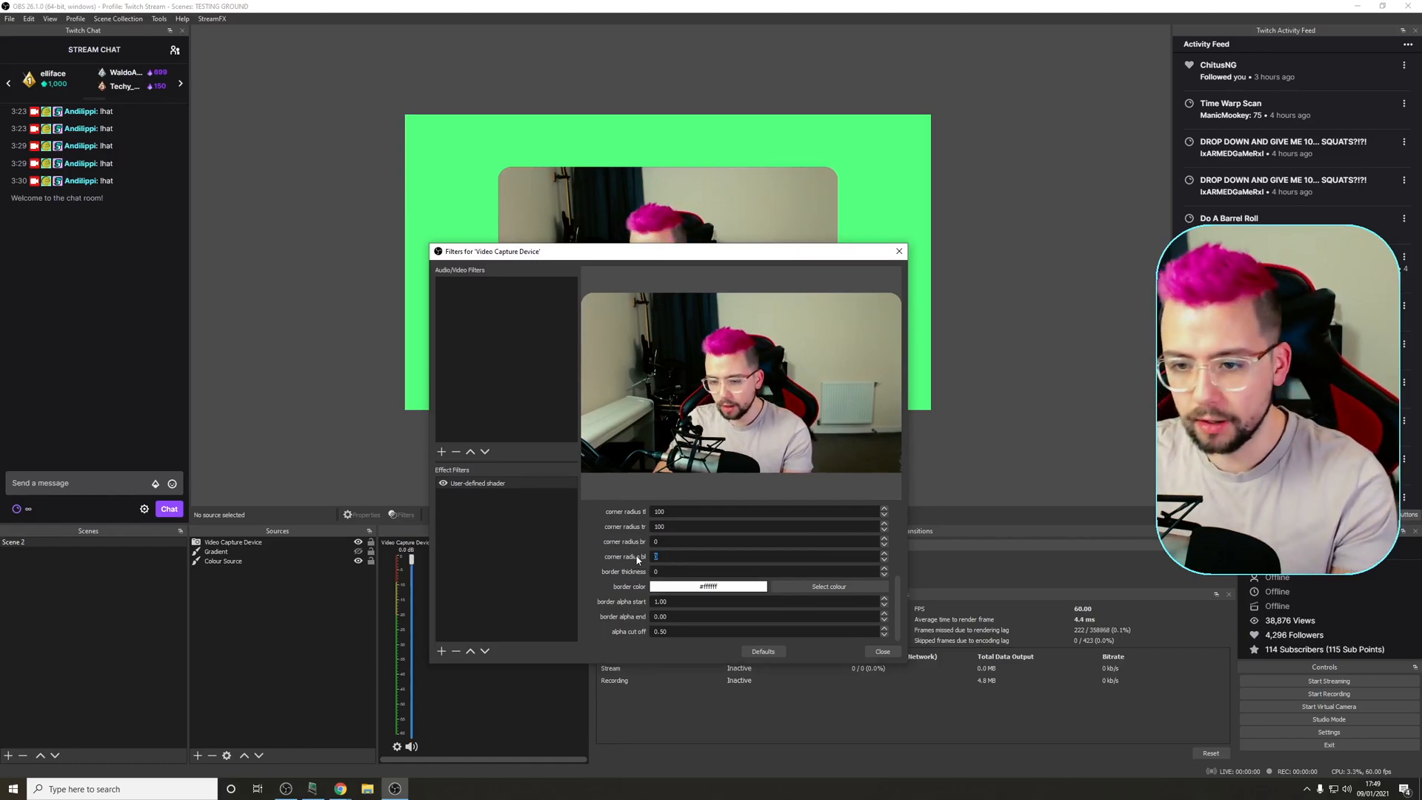
type("500")
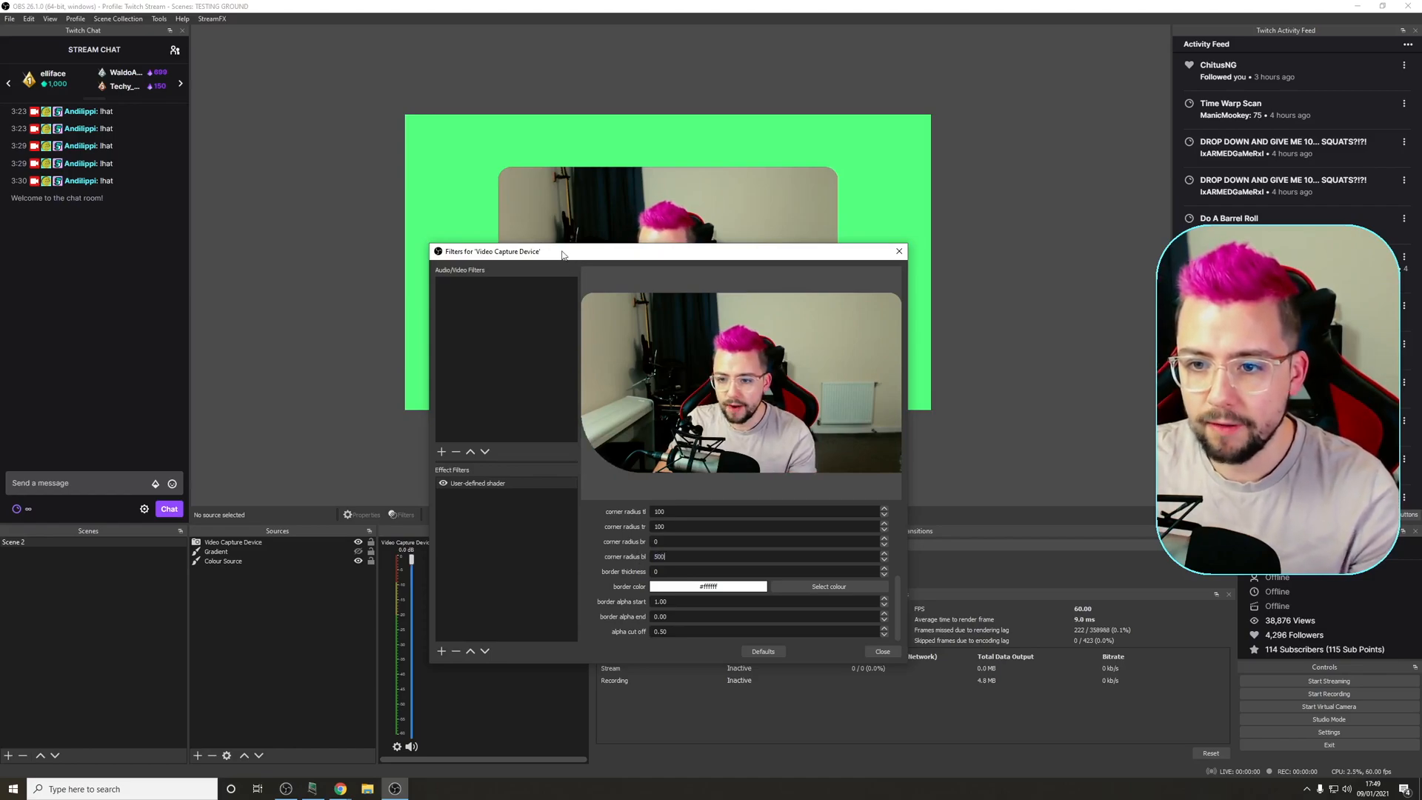
left_click_drag(563, 252, 625, 446)
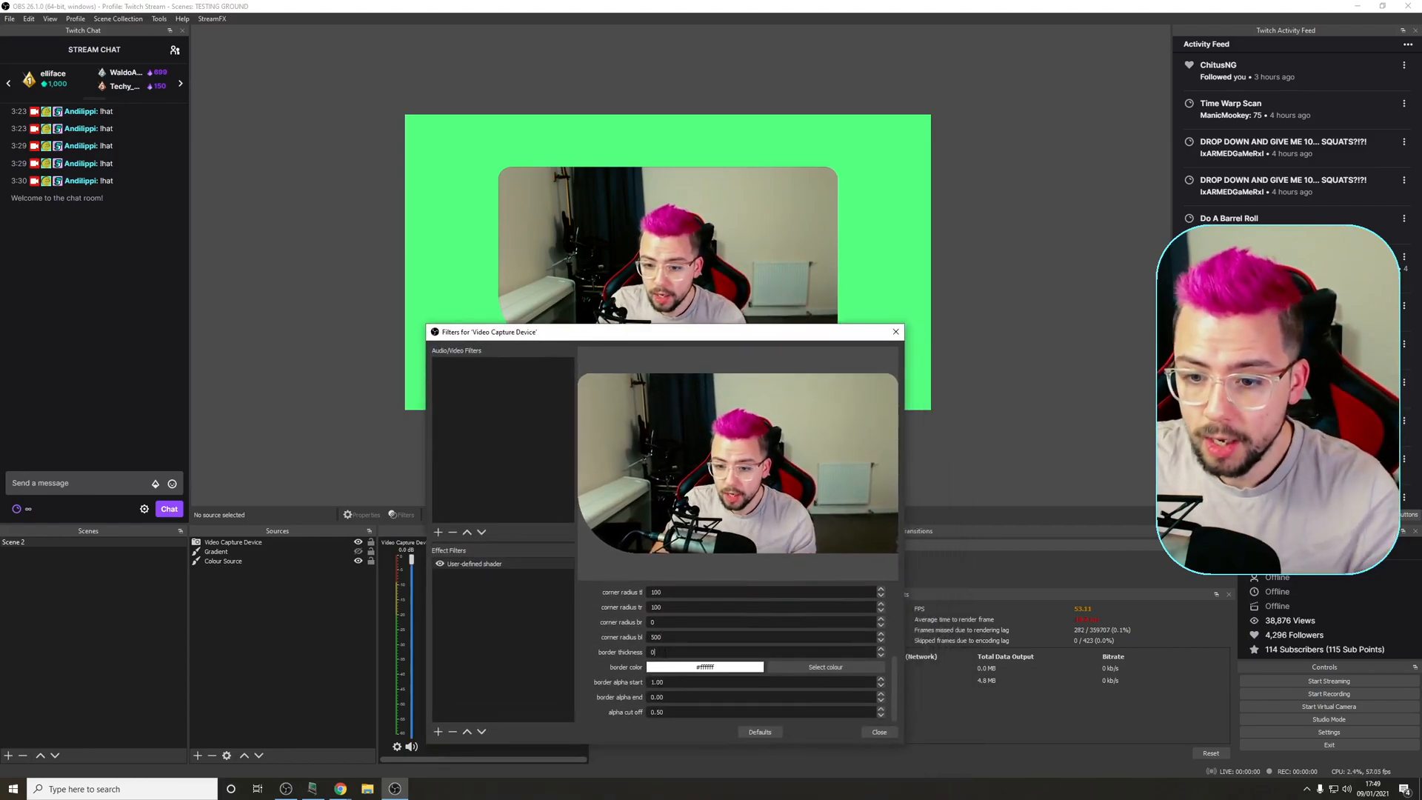
Step: Set the border thickness to 20 with the default white #ffffff border color
type("100")
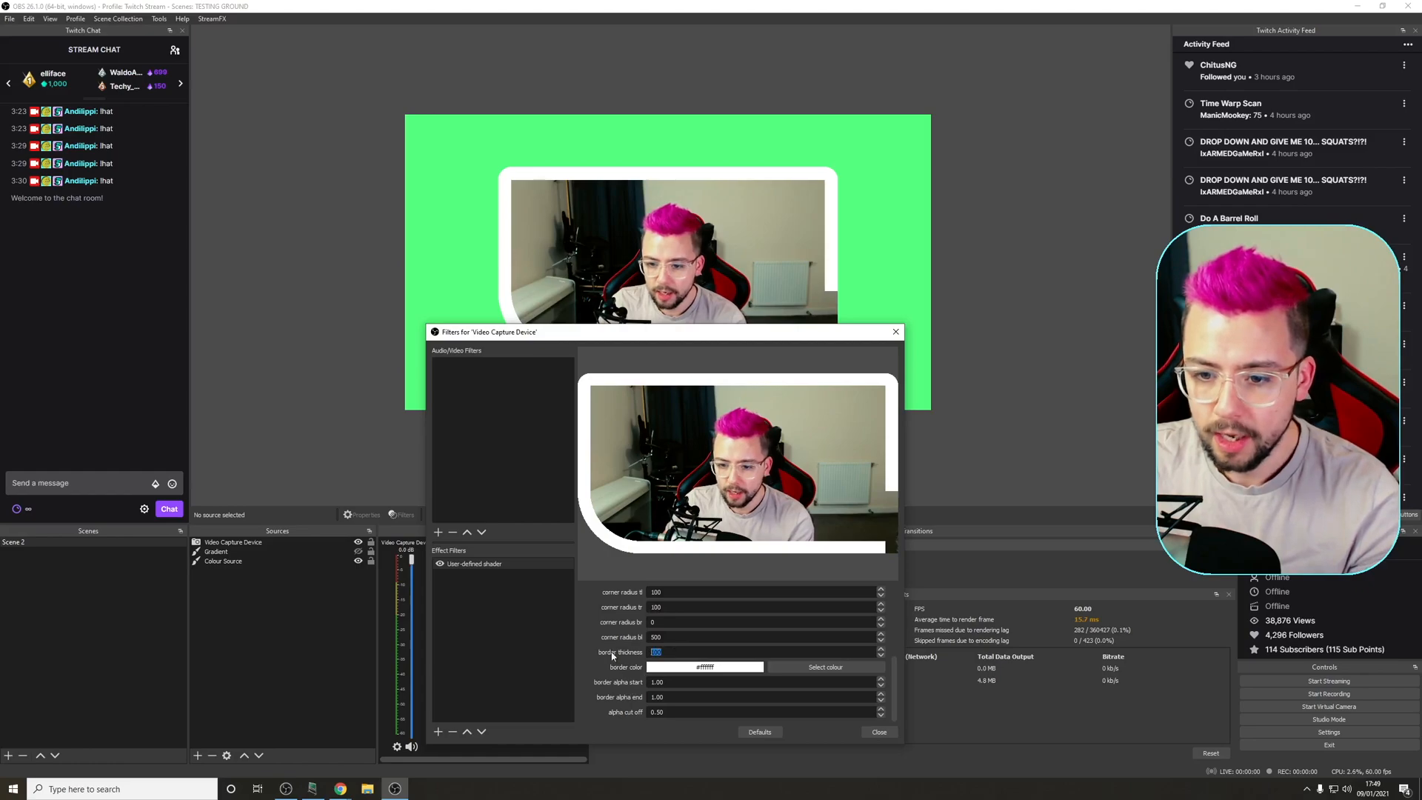
type("10")
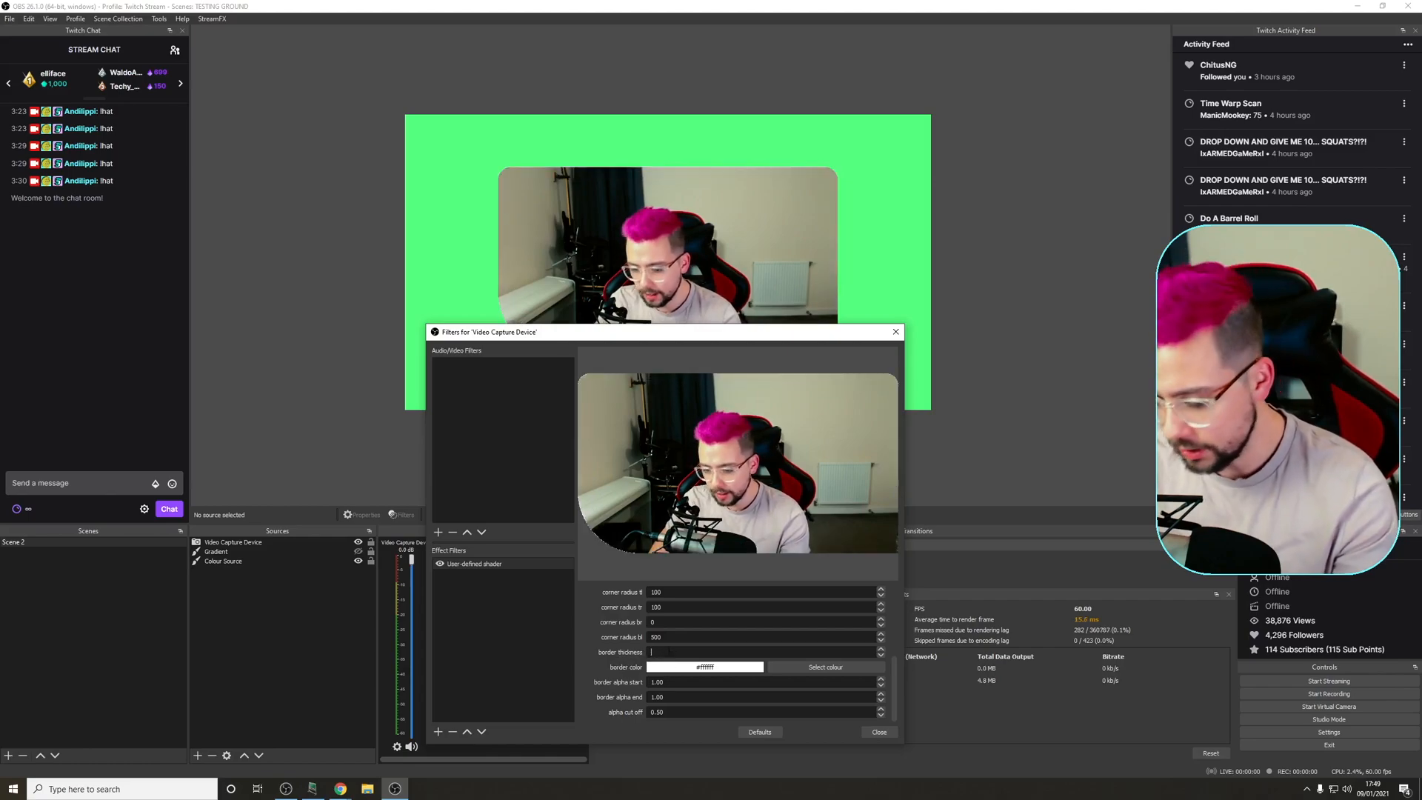
type("20")
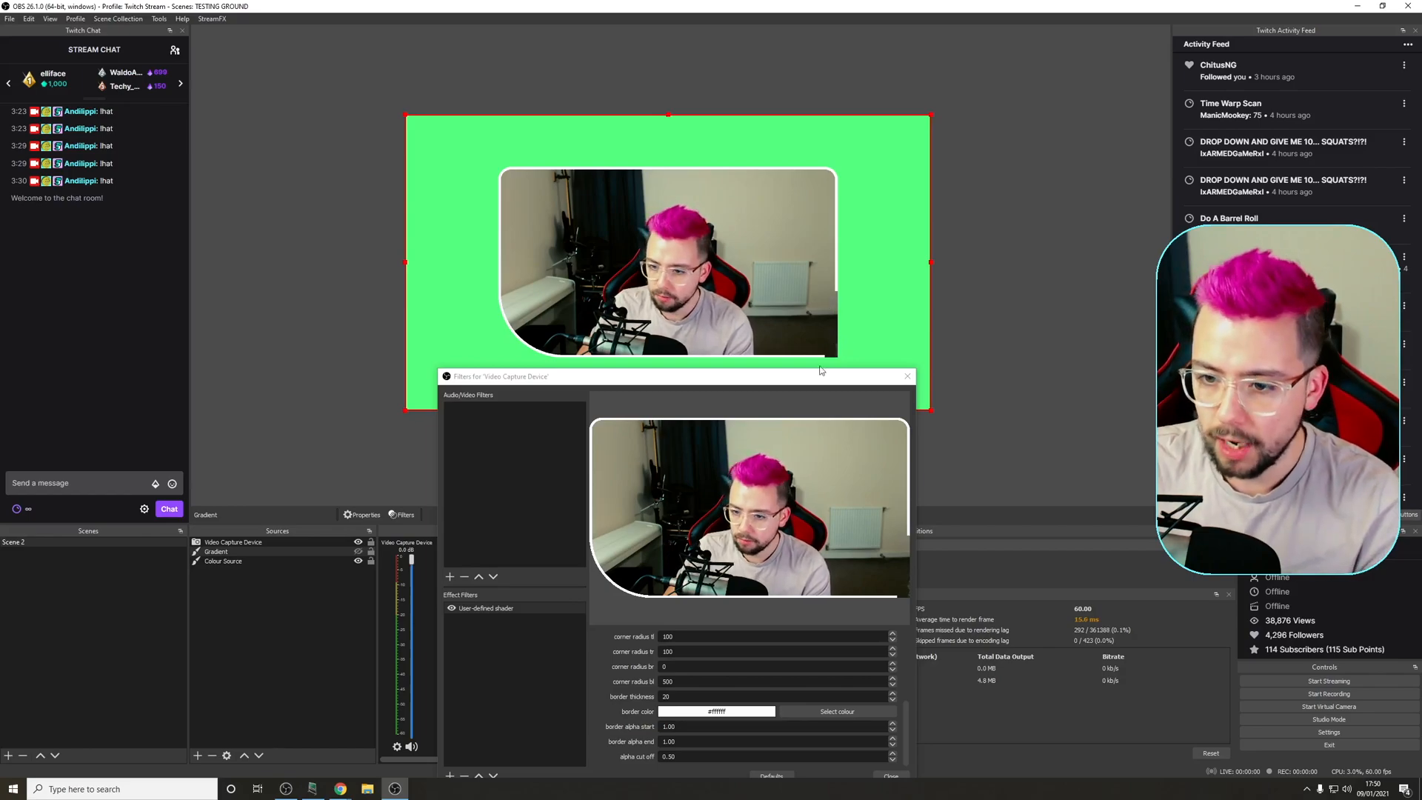
left_click_drag(676, 375, 653, 338)
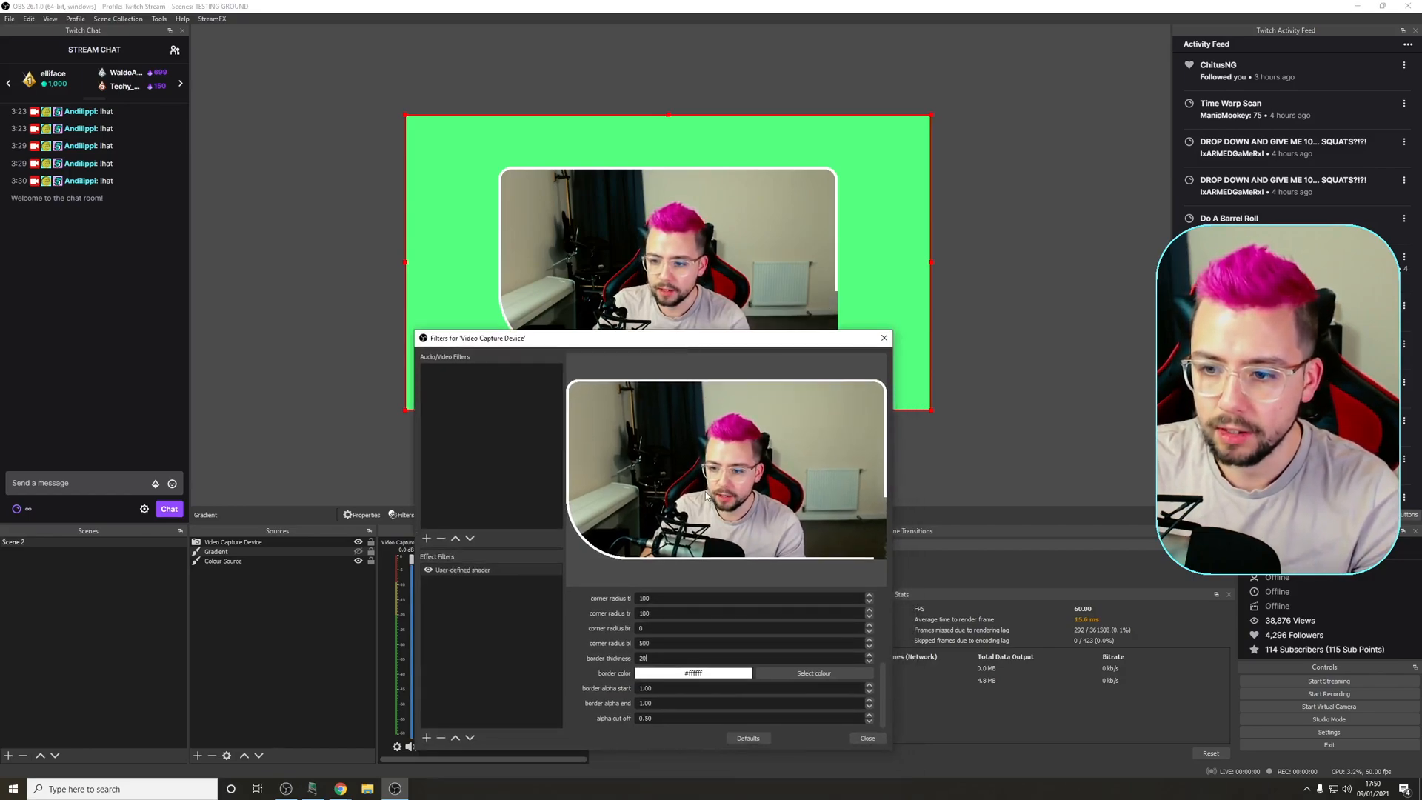